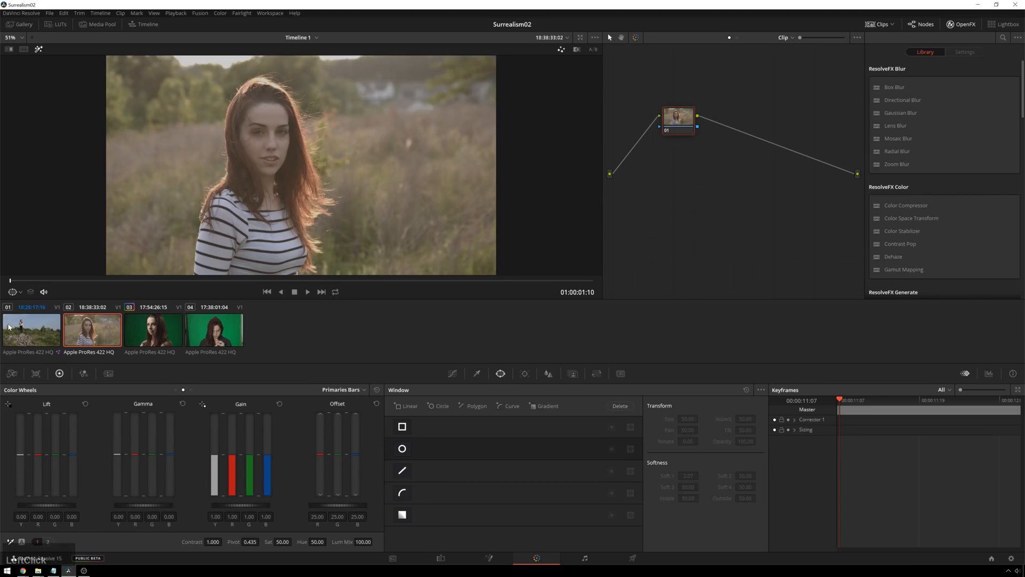
Load clip 01 (woman on the rocks) and display its Waveform scope.
click(31, 329)
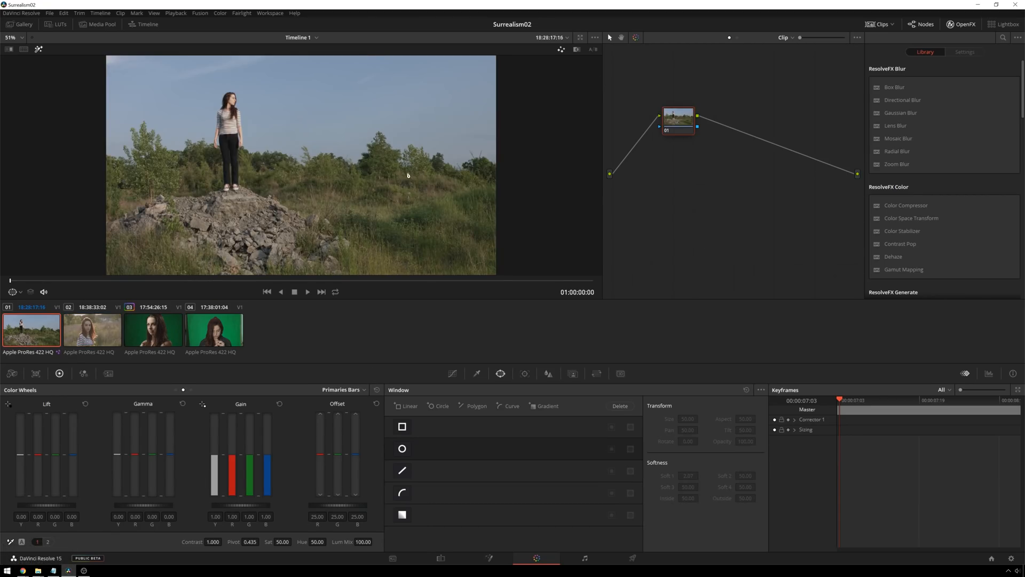
mouse_move(995, 368)
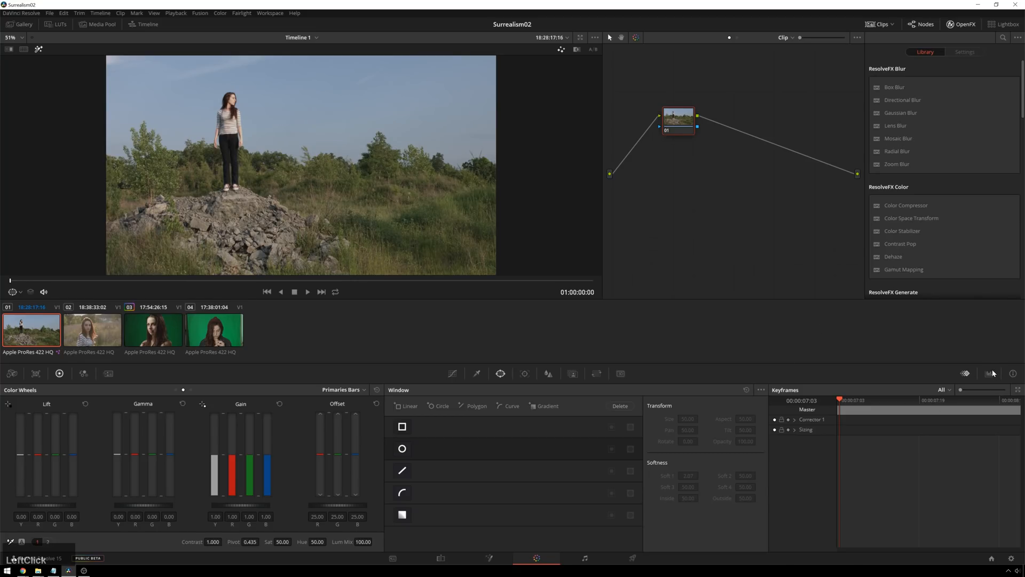
click(989, 374)
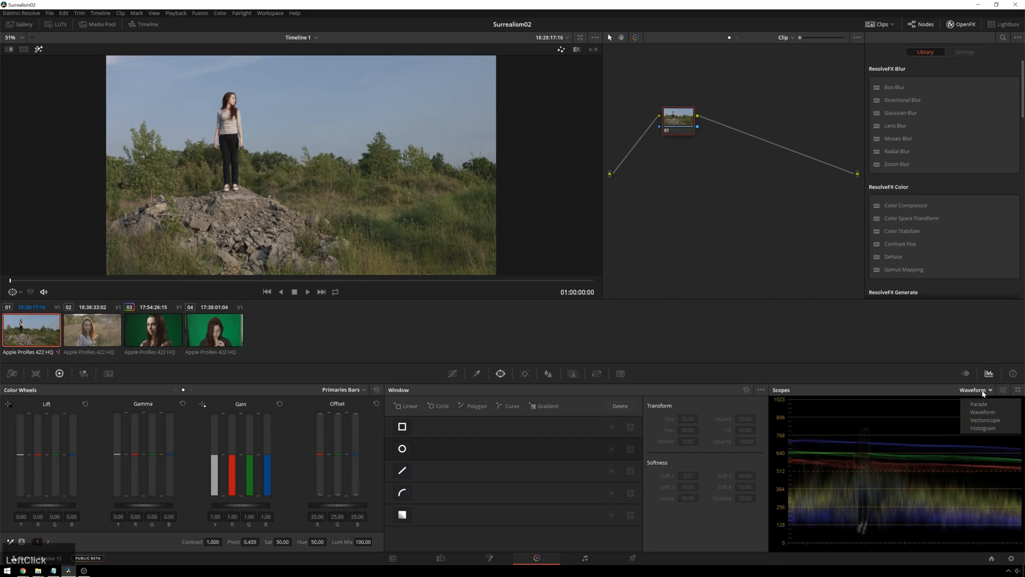
click(983, 412)
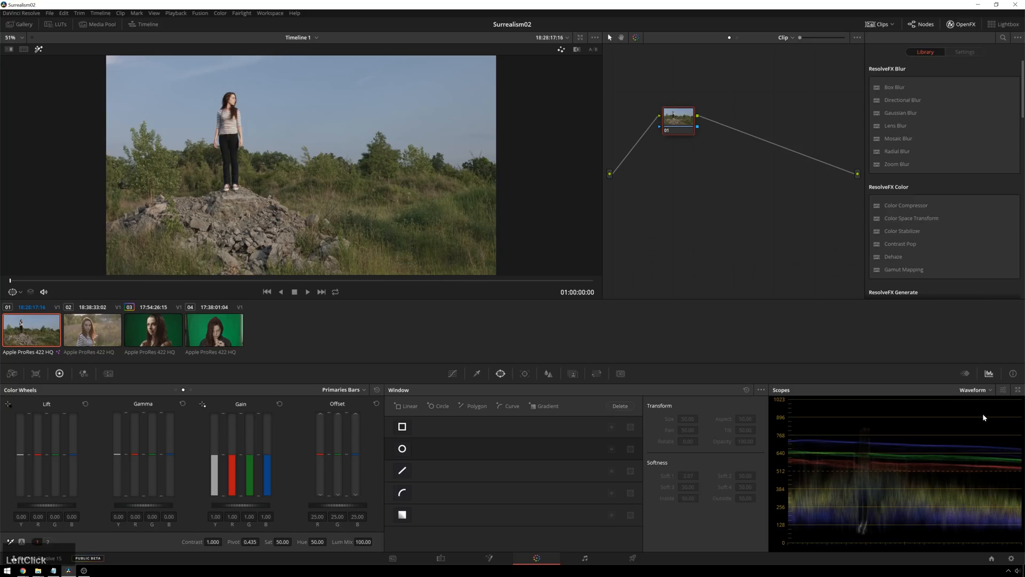
mouse_move(941, 362)
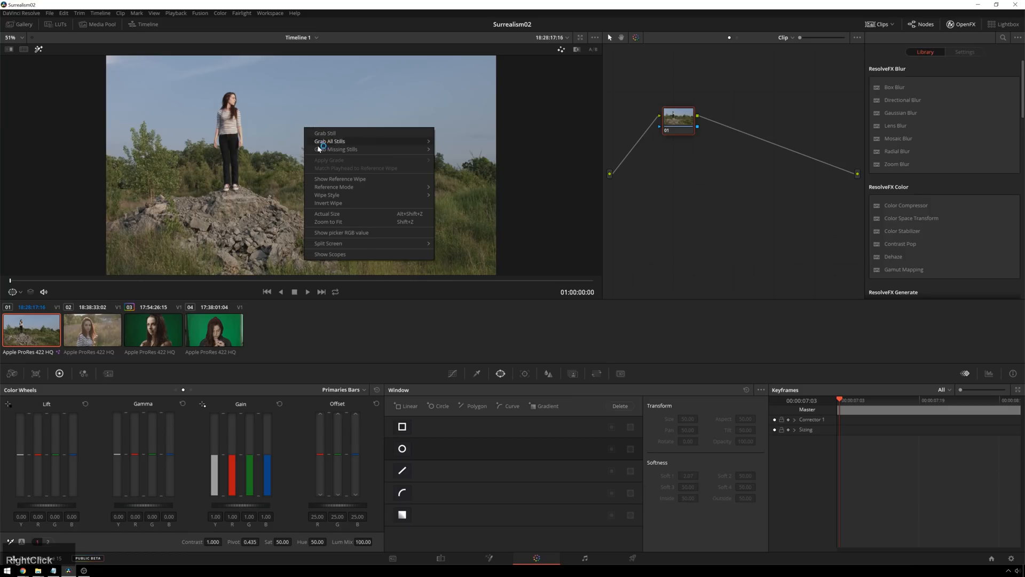
mouse_move(359, 255)
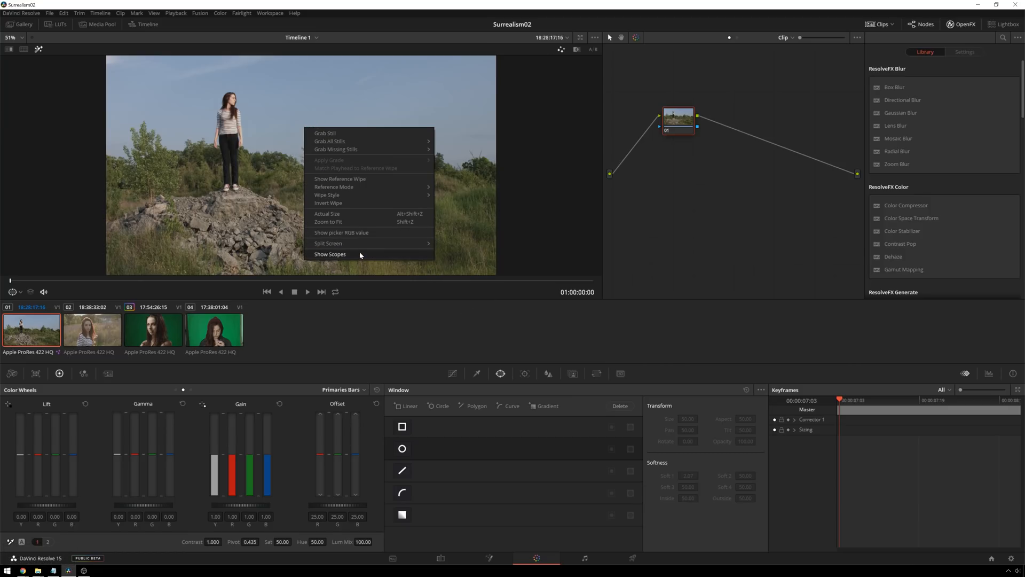
Float the scopes in their own window, glance at the 2x2 layout, then return to a single Waveform.
click(330, 255)
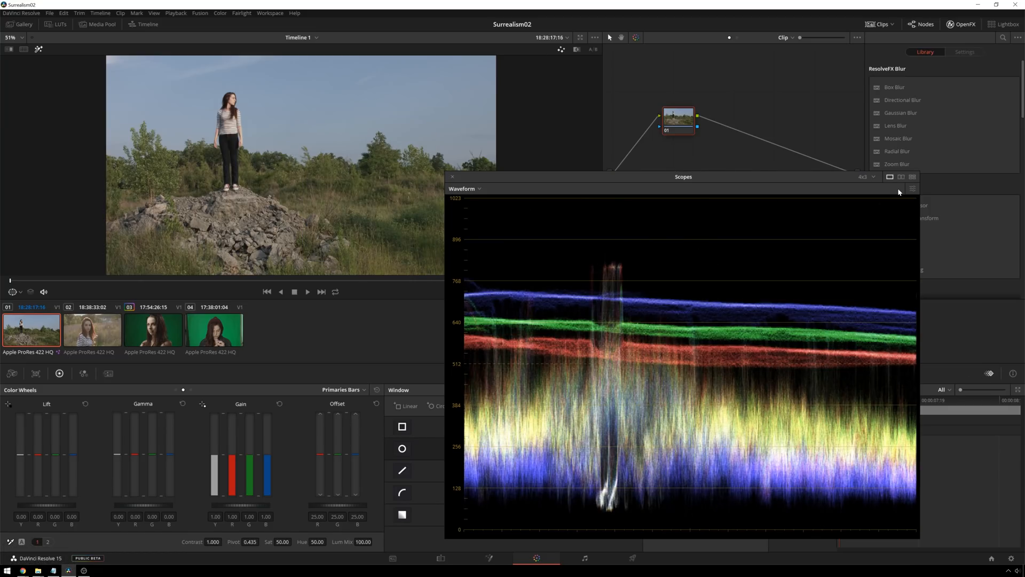
click(913, 177)
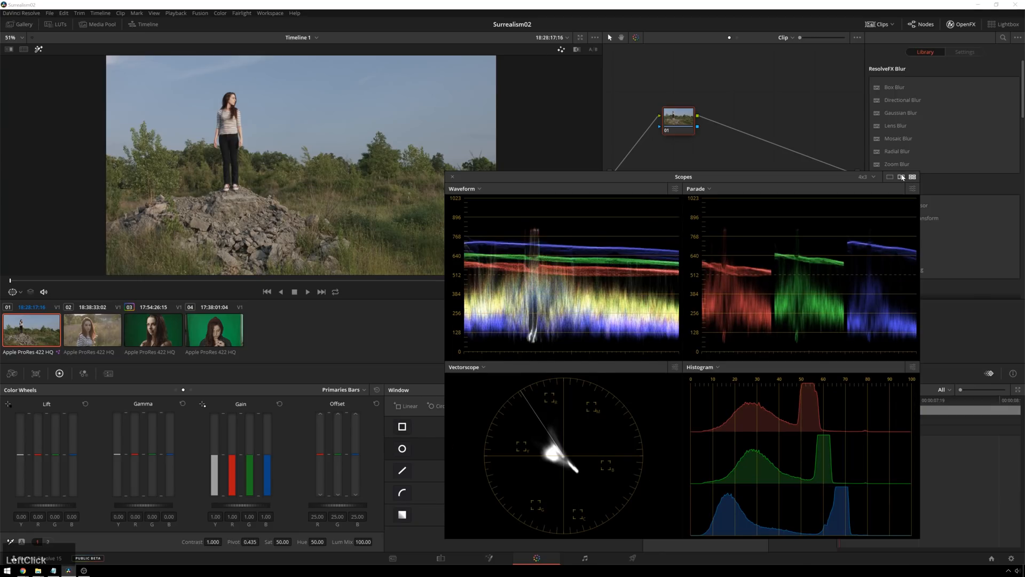
click(890, 178)
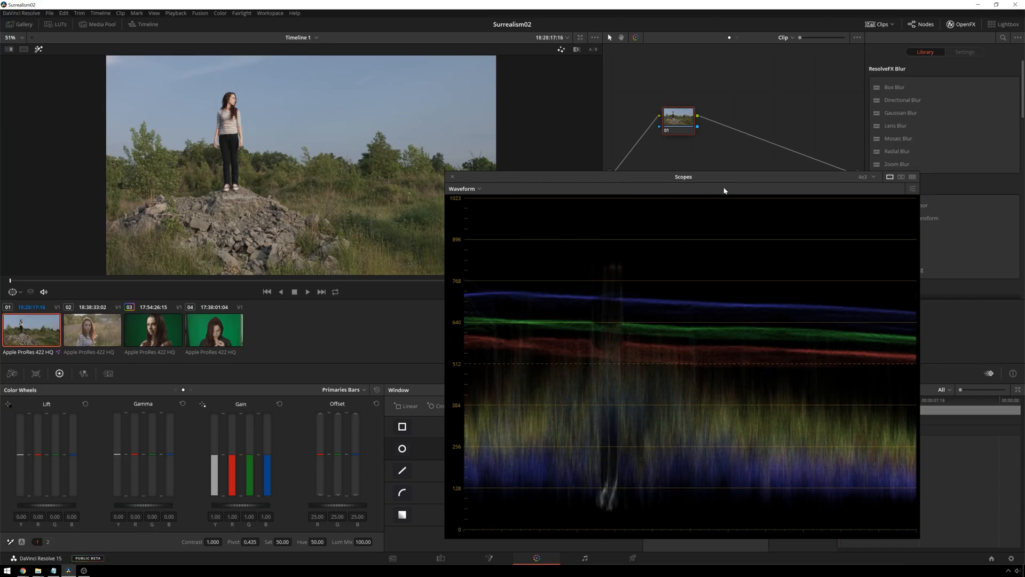
Cycle the waveform through luma-only and isolated colour channels, finishing with R, G and B all shown.
click(908, 171)
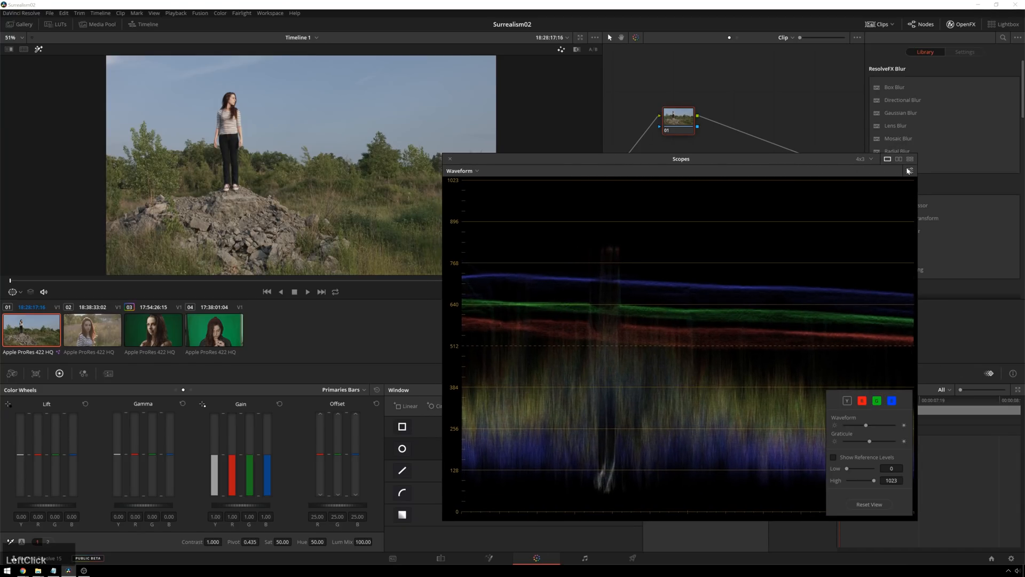
click(462, 171)
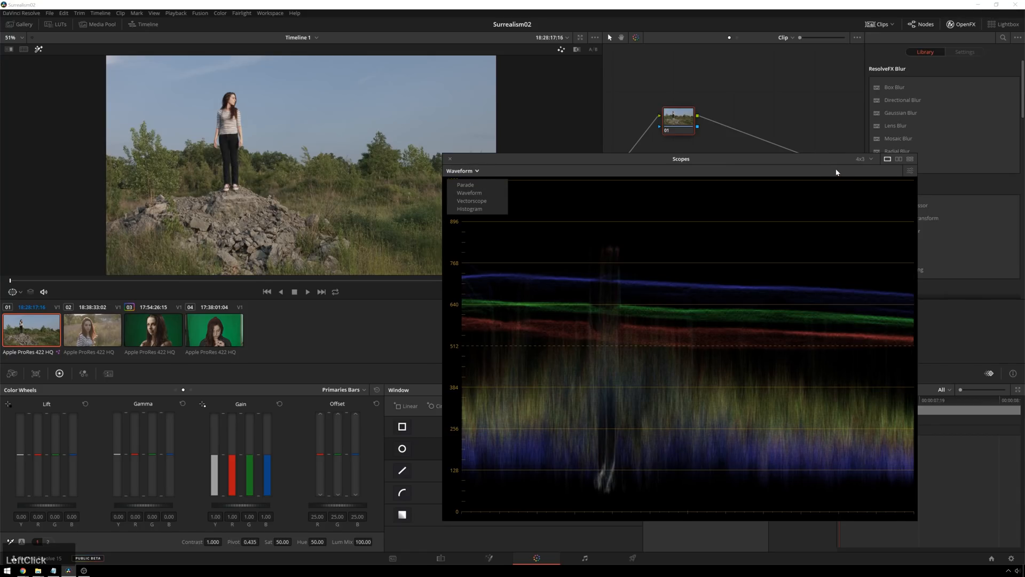
click(910, 171)
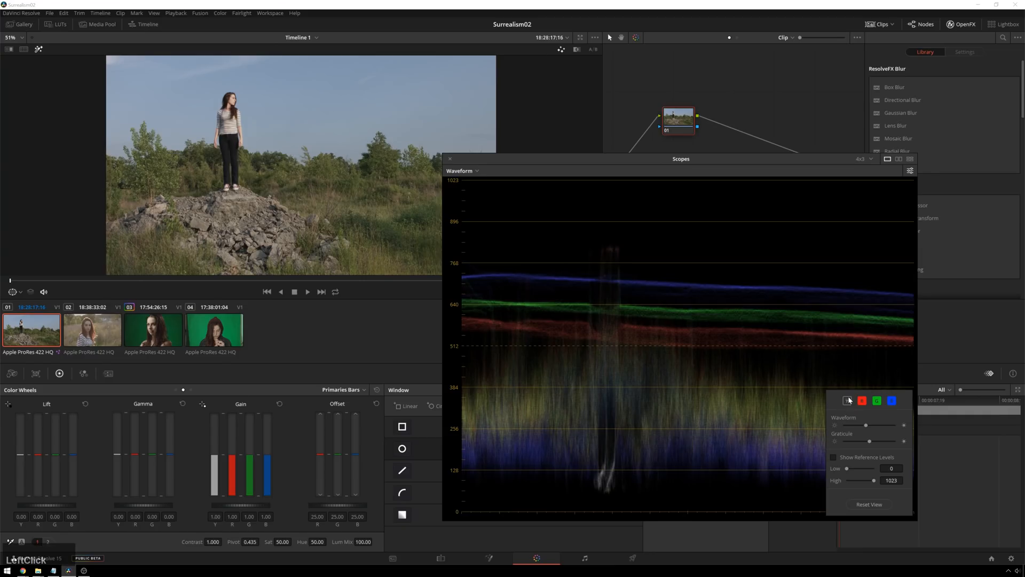
click(847, 401)
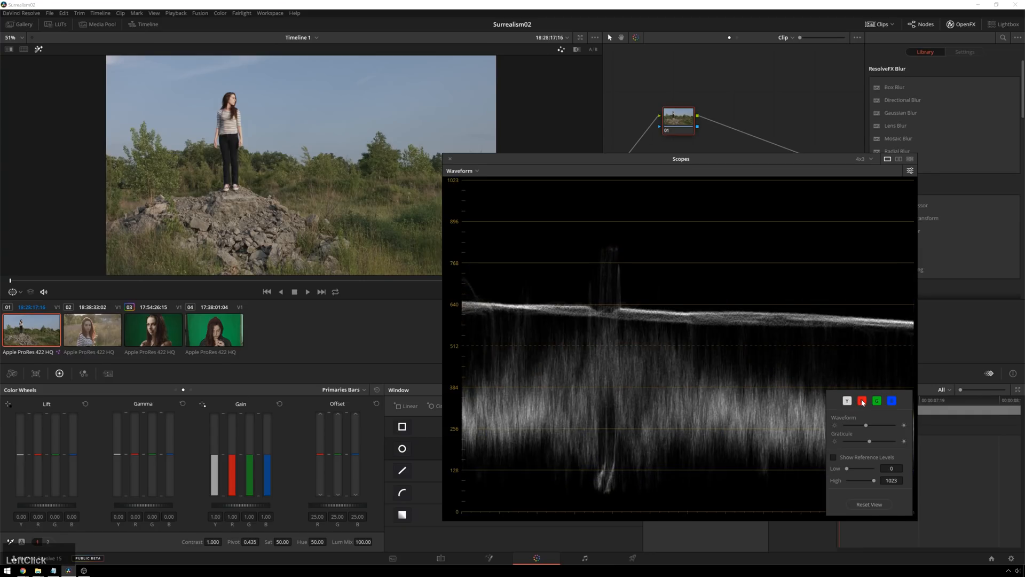
click(862, 400)
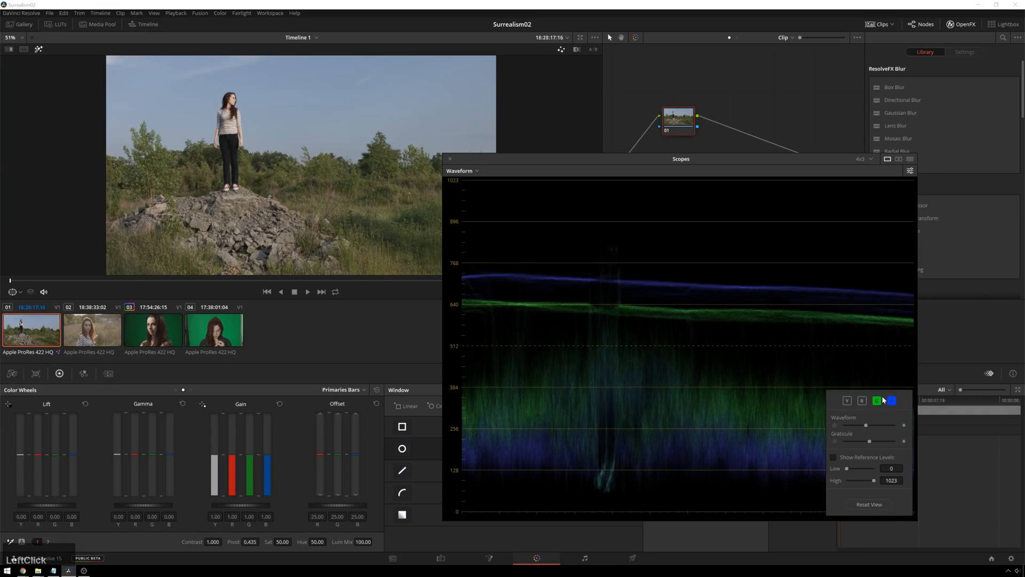
click(877, 401)
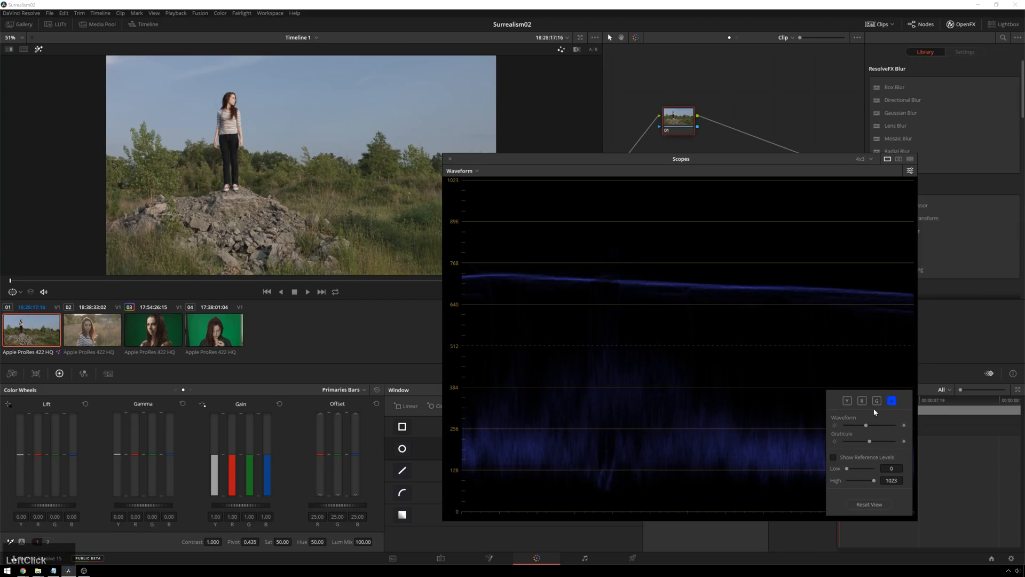
click(862, 402)
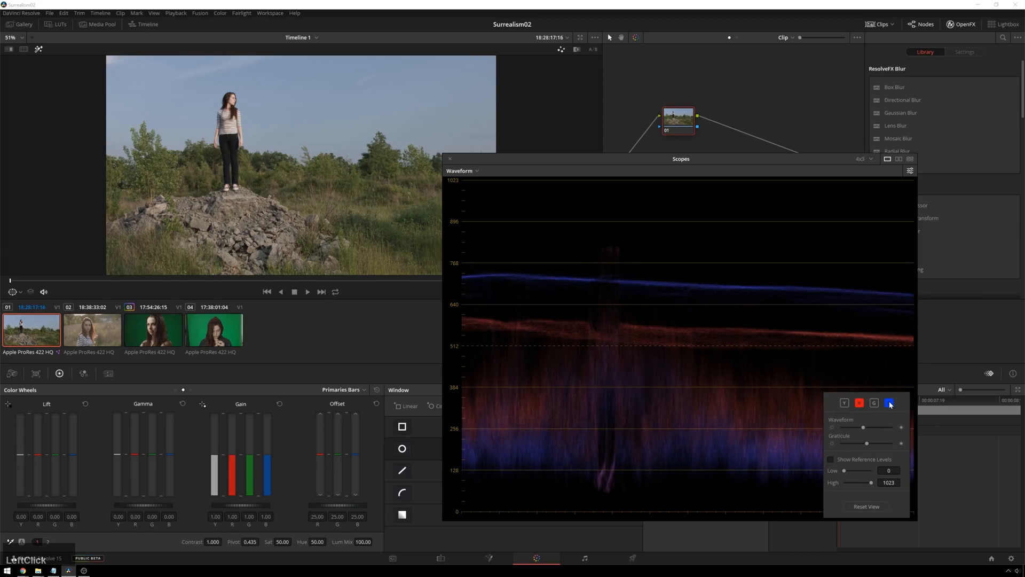
click(873, 402)
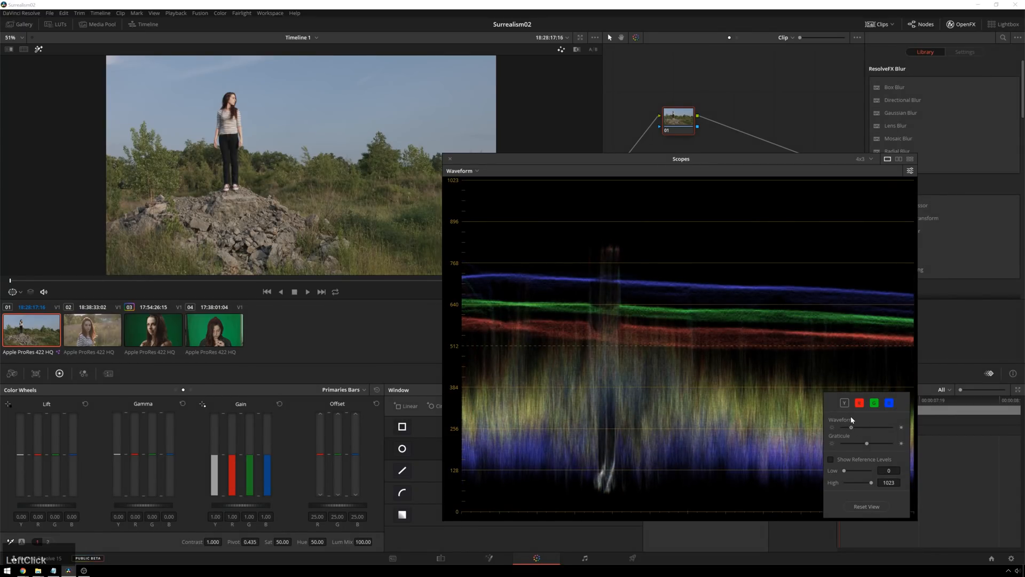
mouse_move(875, 442)
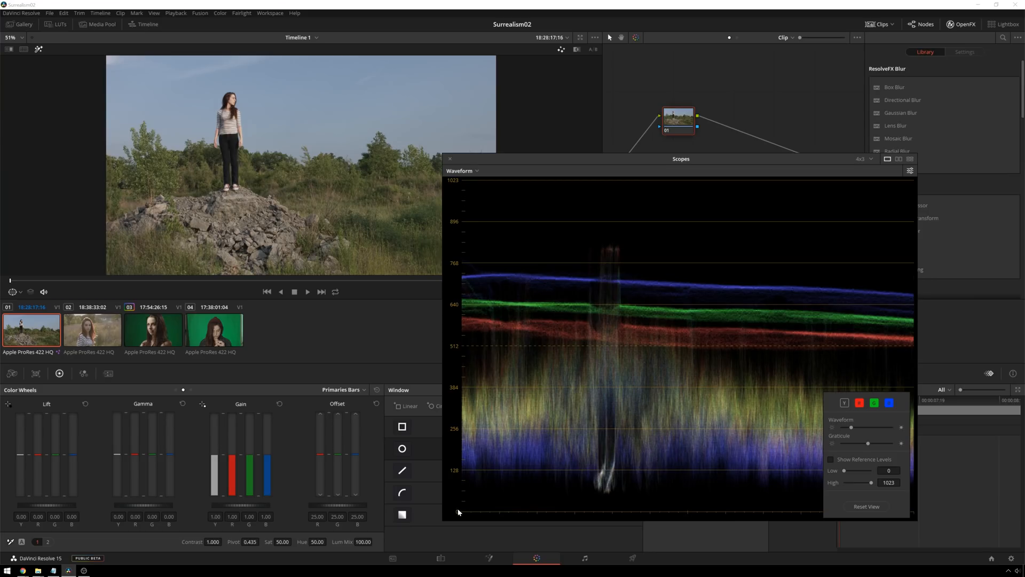
mouse_move(451, 185)
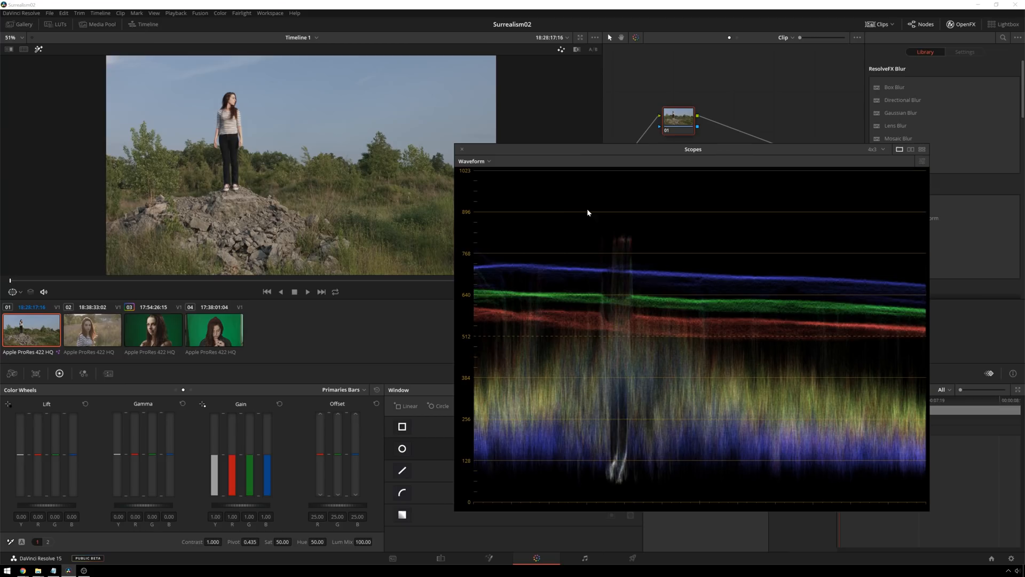
mouse_move(513, 264)
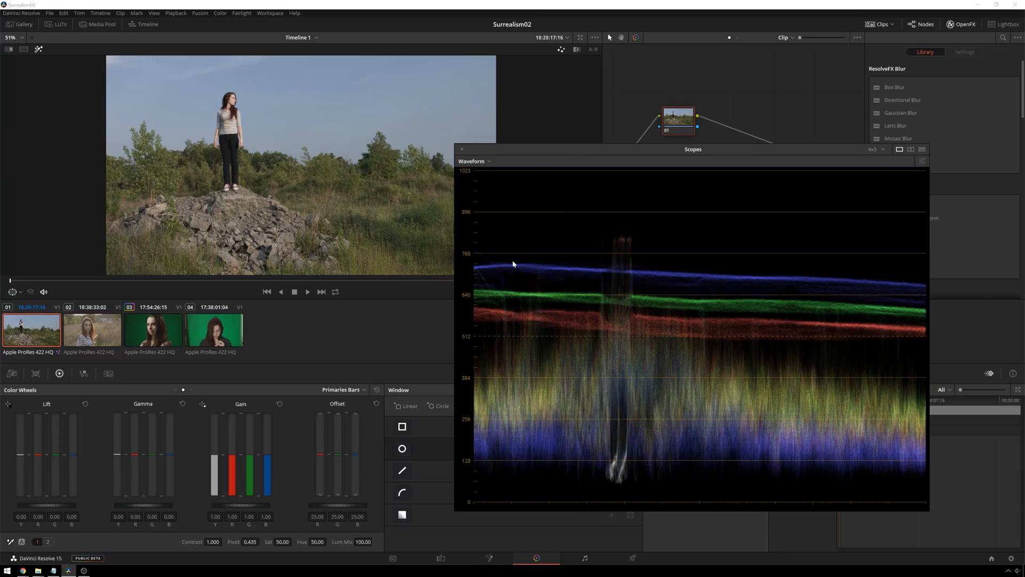
mouse_move(494, 256)
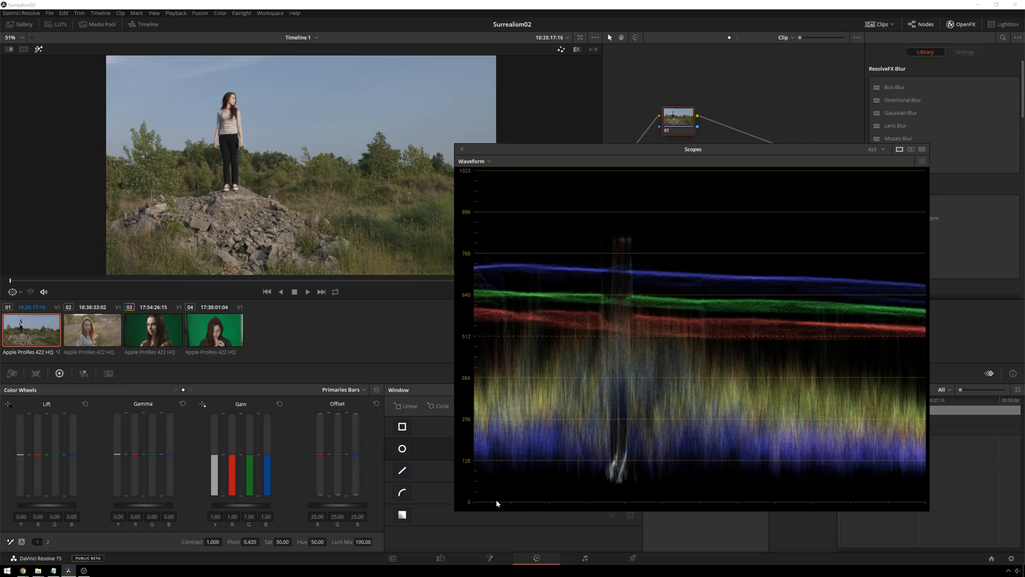
mouse_move(453, 212)
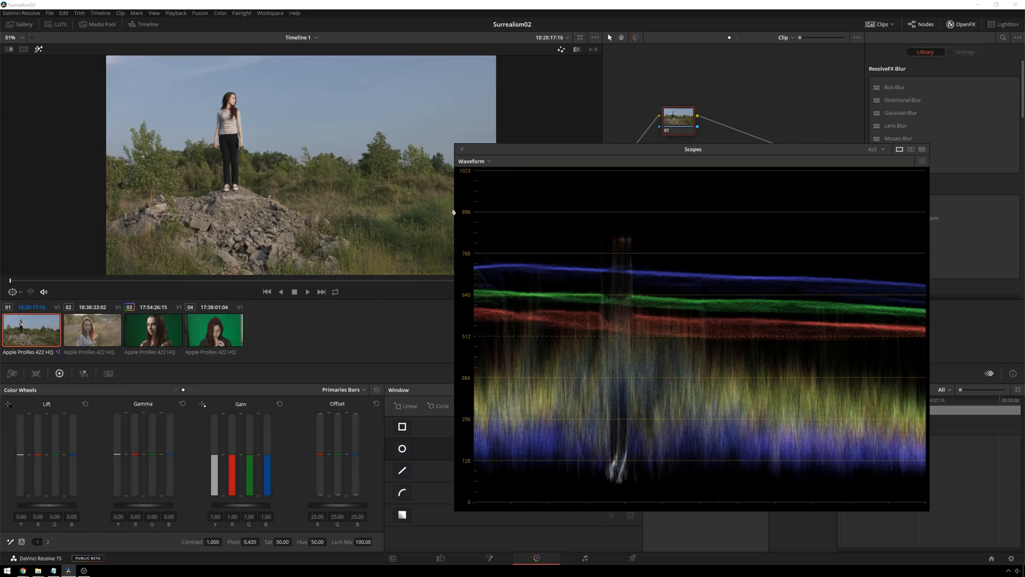
mouse_move(536, 221)
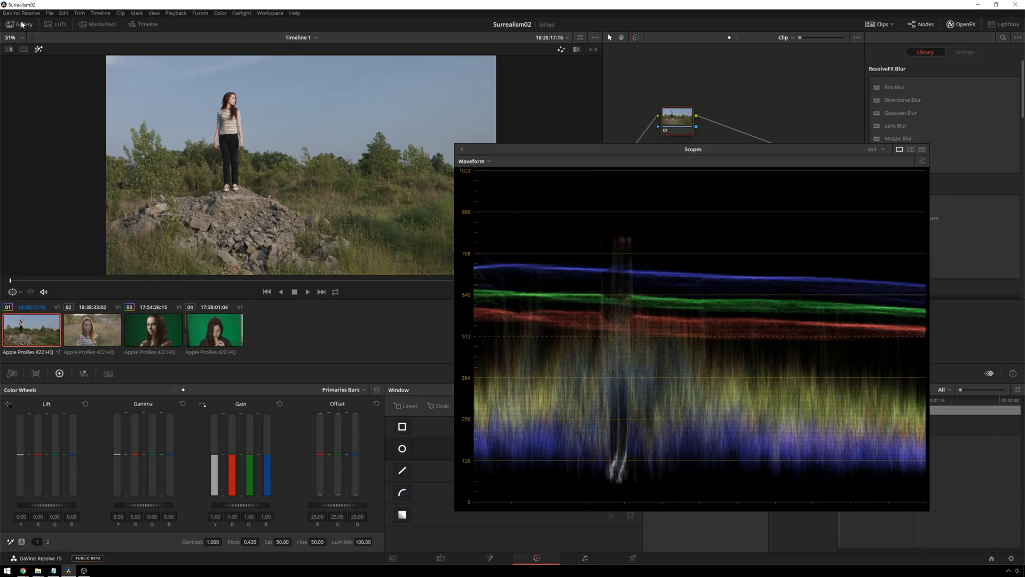
click(21, 13)
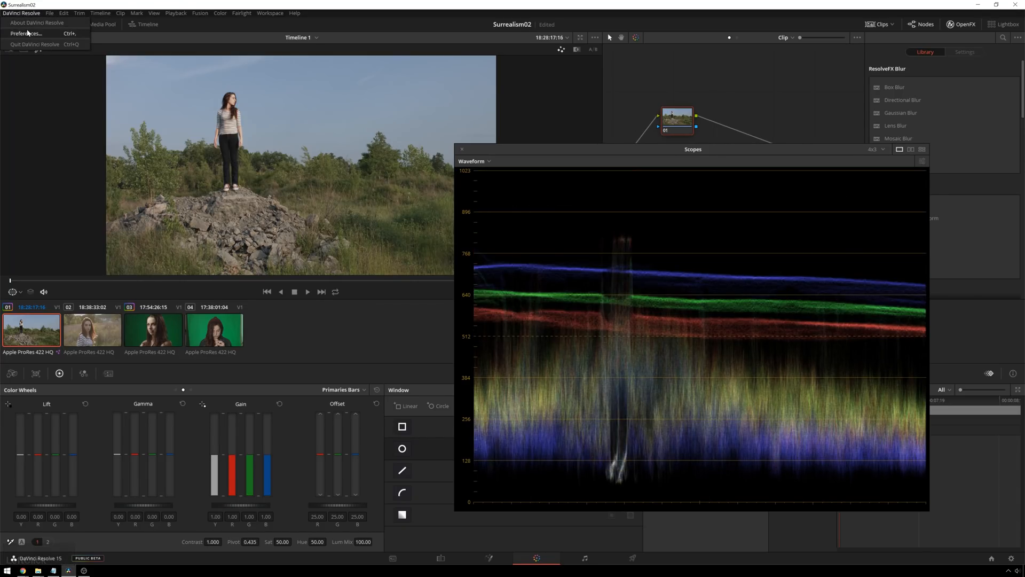
click(27, 34)
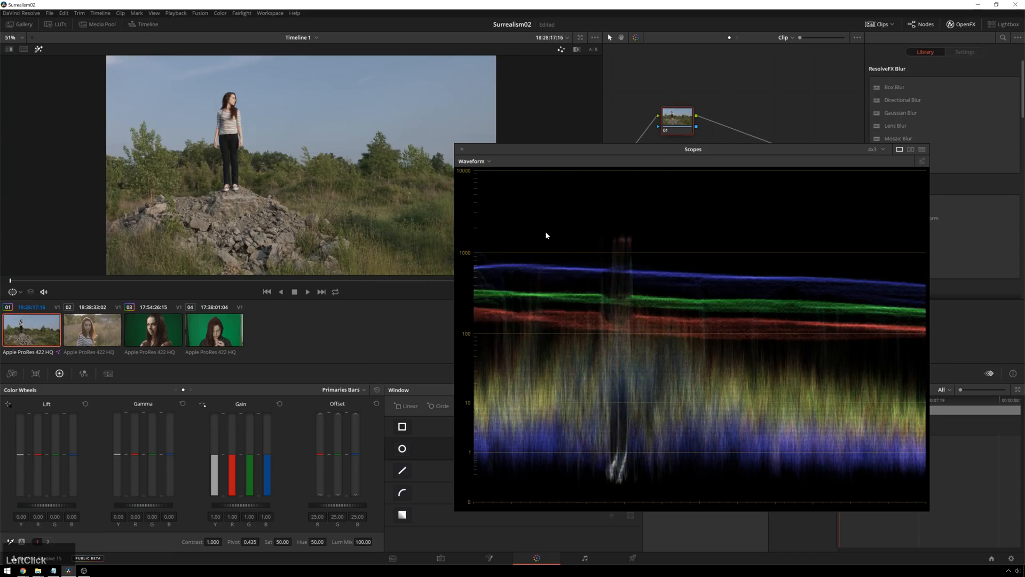
mouse_move(462, 172)
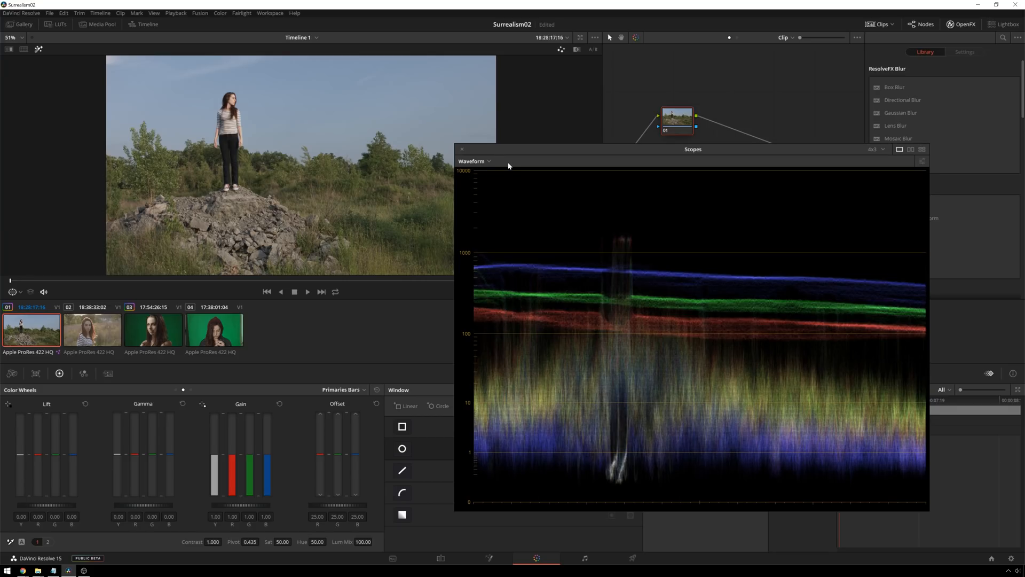
mouse_move(577, 218)
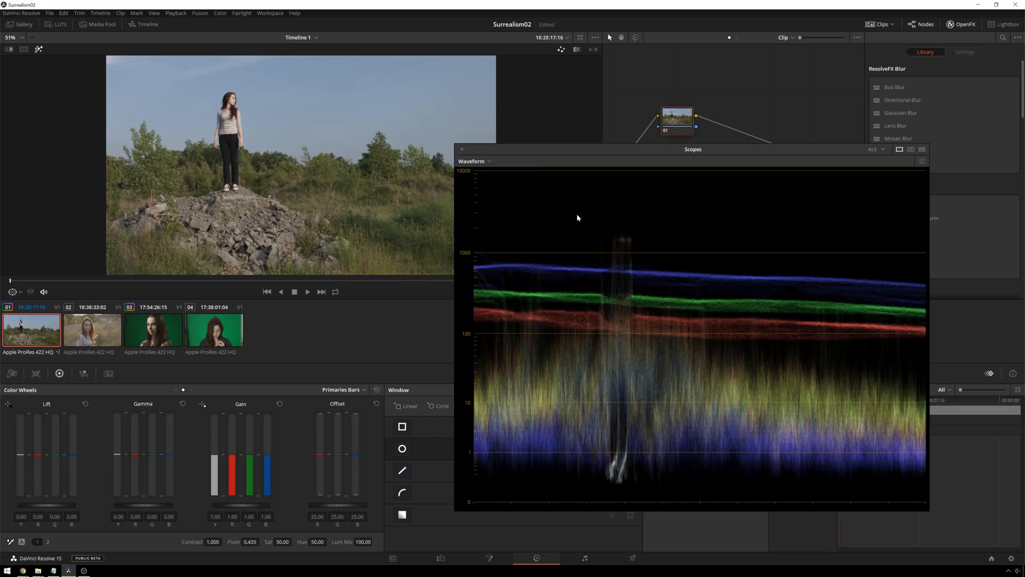
mouse_move(607, 281)
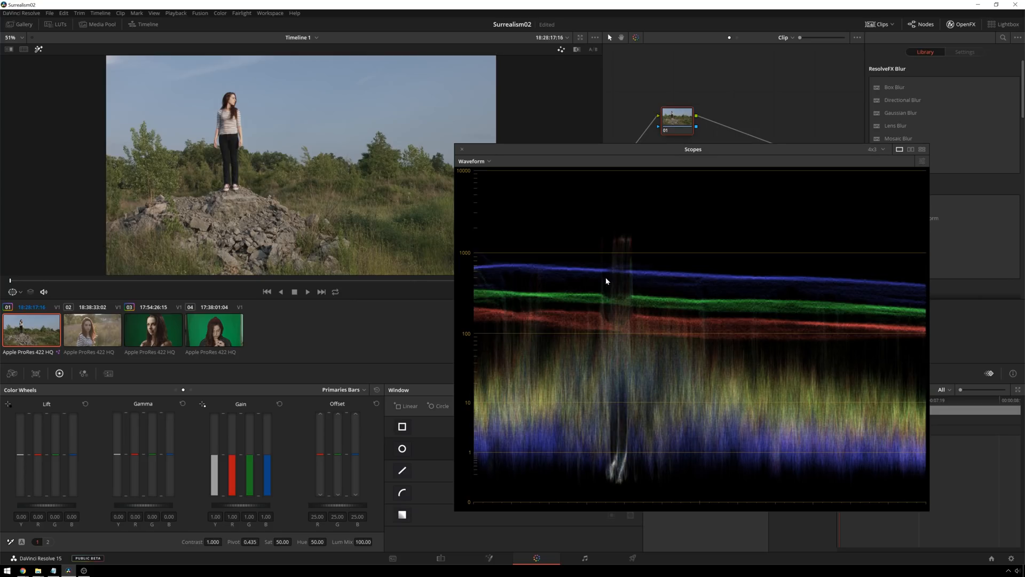
Turn off HDR scopes in Preferences, save, and reselect the clip's correction node.
click(22, 12)
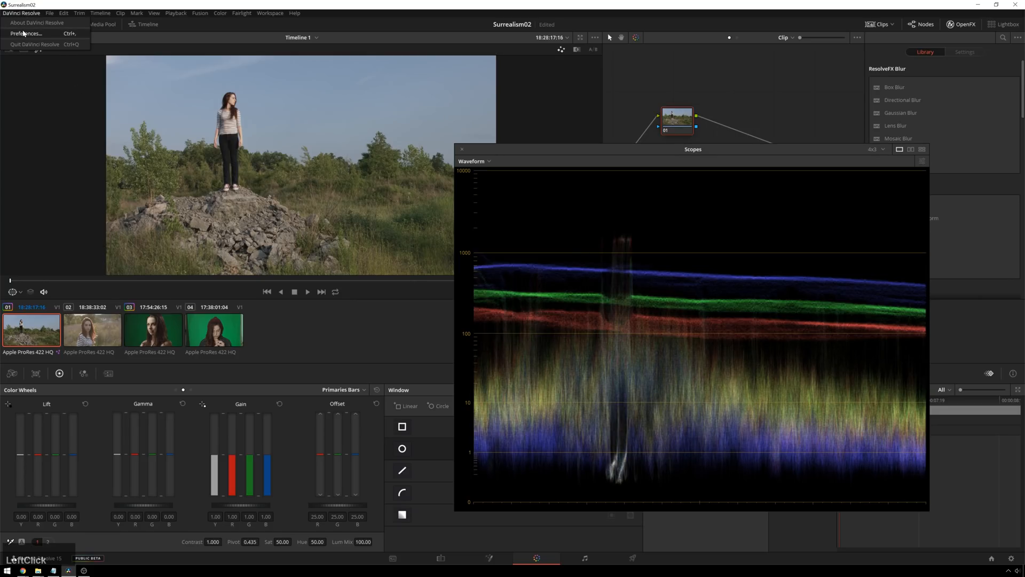
click(26, 33)
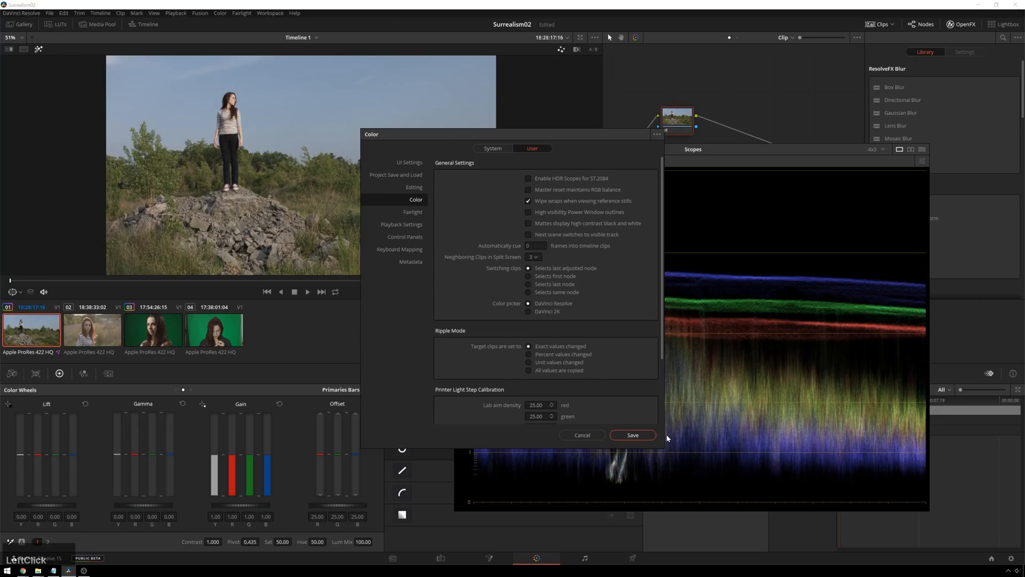
click(631, 434)
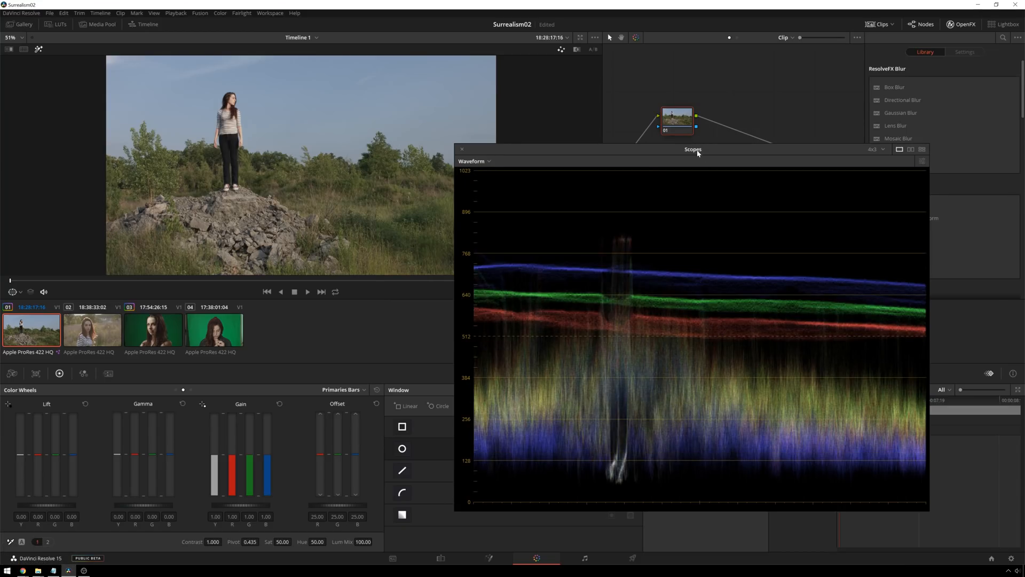
mouse_move(491, 495)
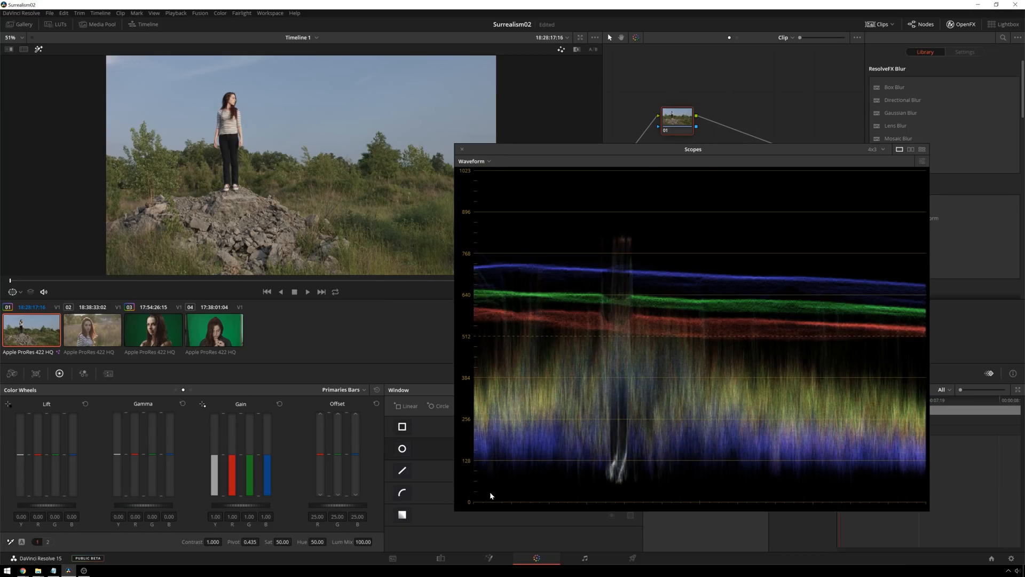
mouse_move(529, 500)
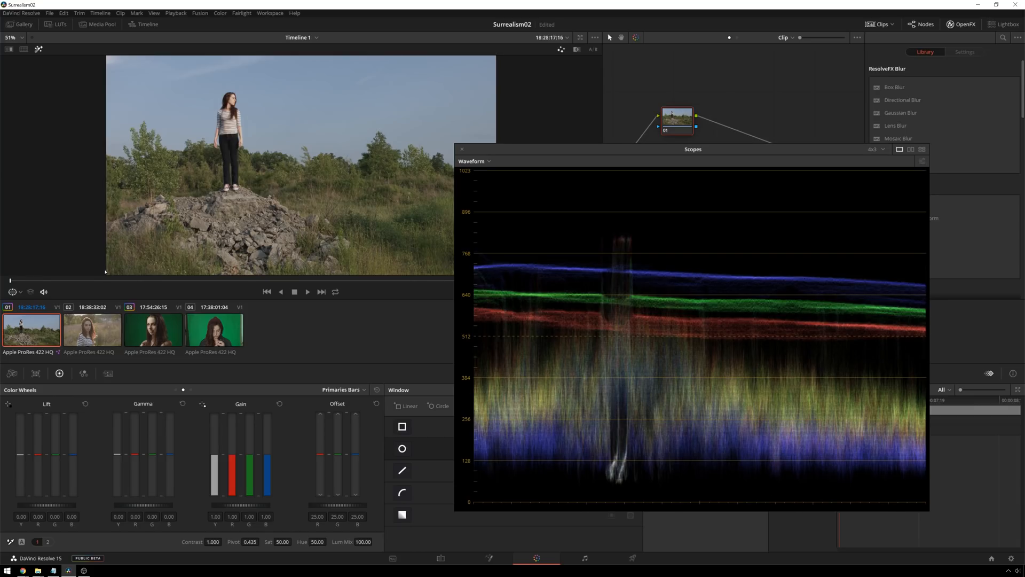
mouse_move(568, 272)
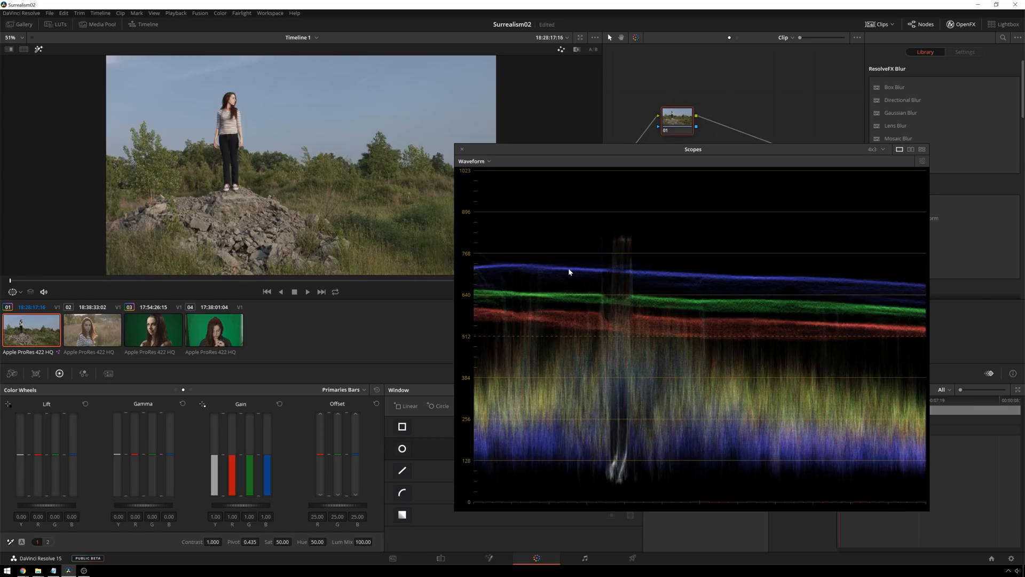
mouse_move(601, 351)
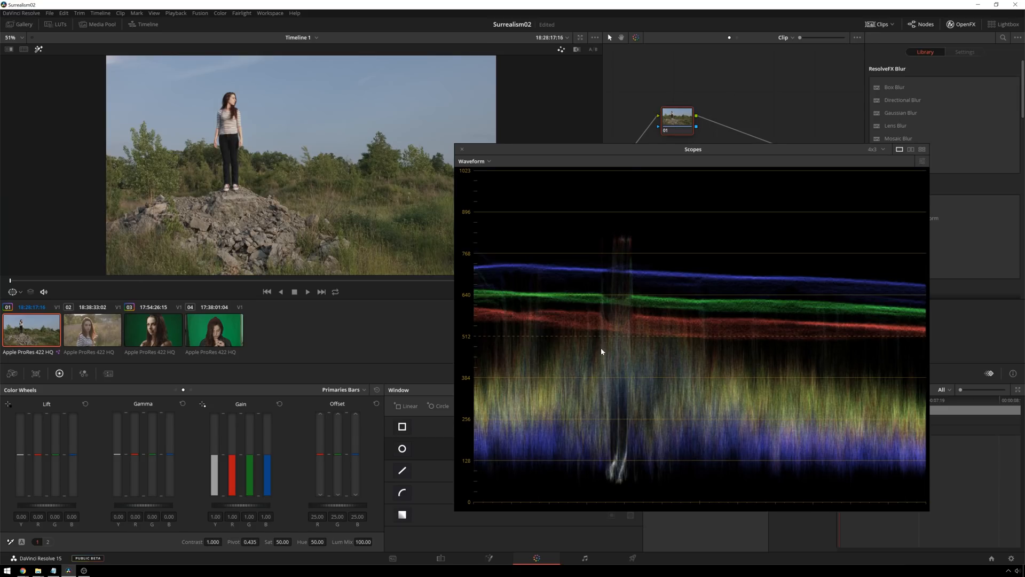
mouse_move(627, 247)
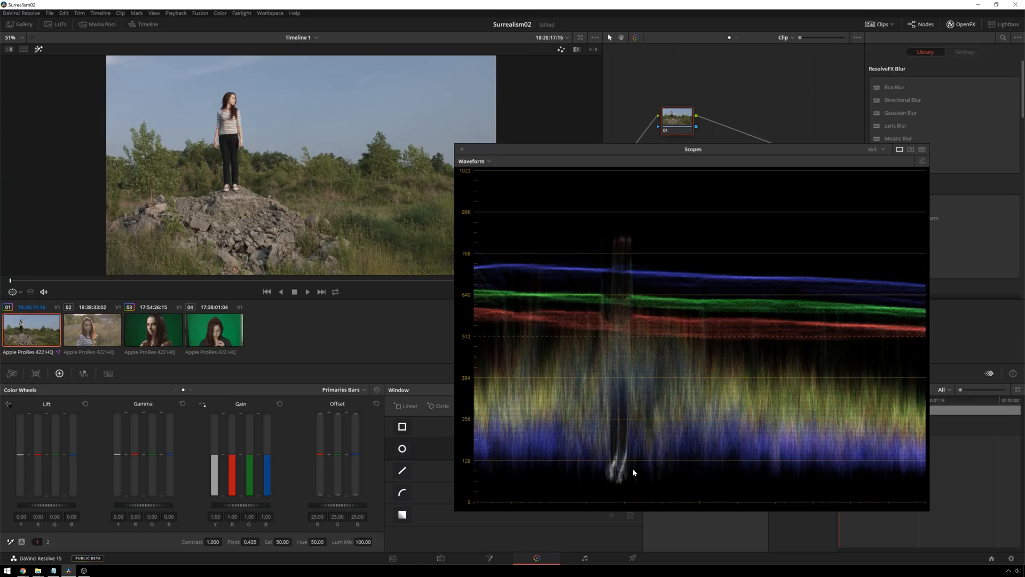
click(678, 120)
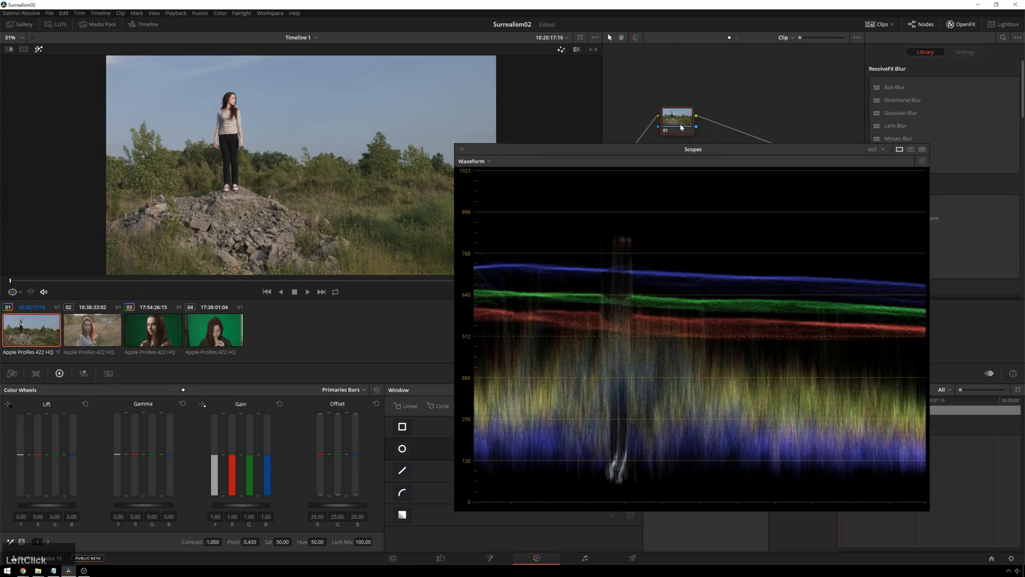
Add a node with a circular window and centre it on the woman.
click(403, 449)
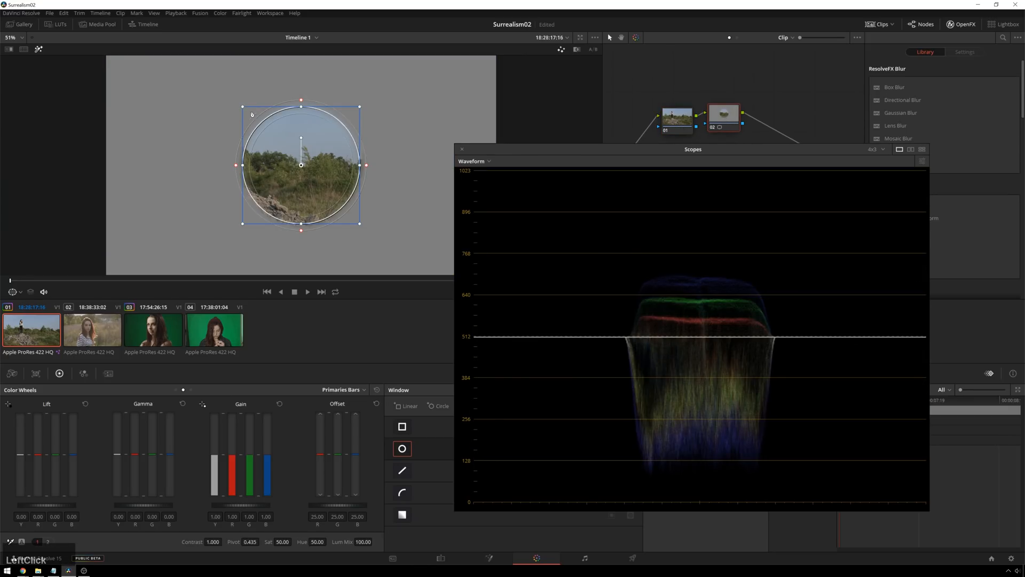
drag(301, 165, 263, 136)
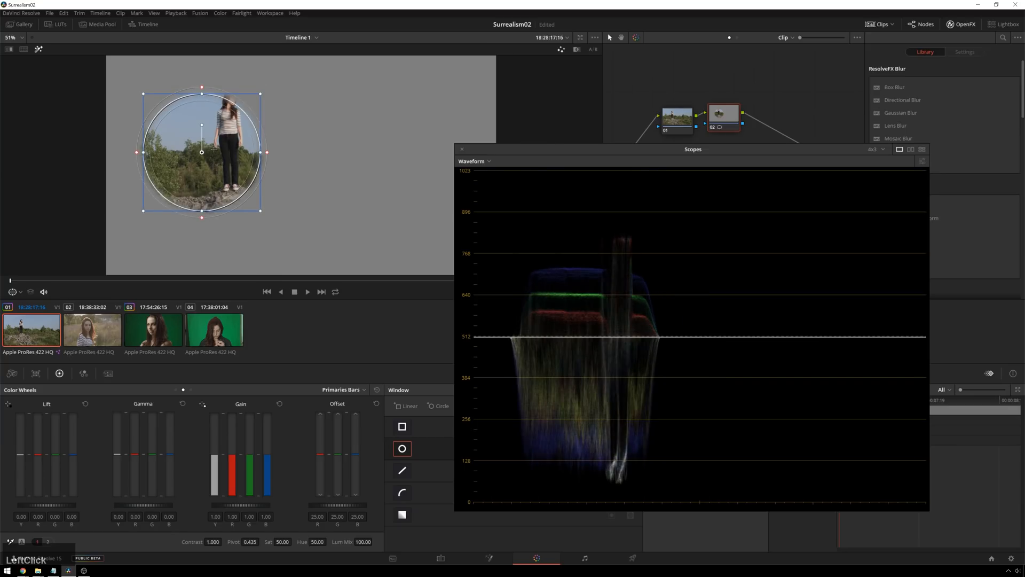
drag(202, 151, 131, 159)
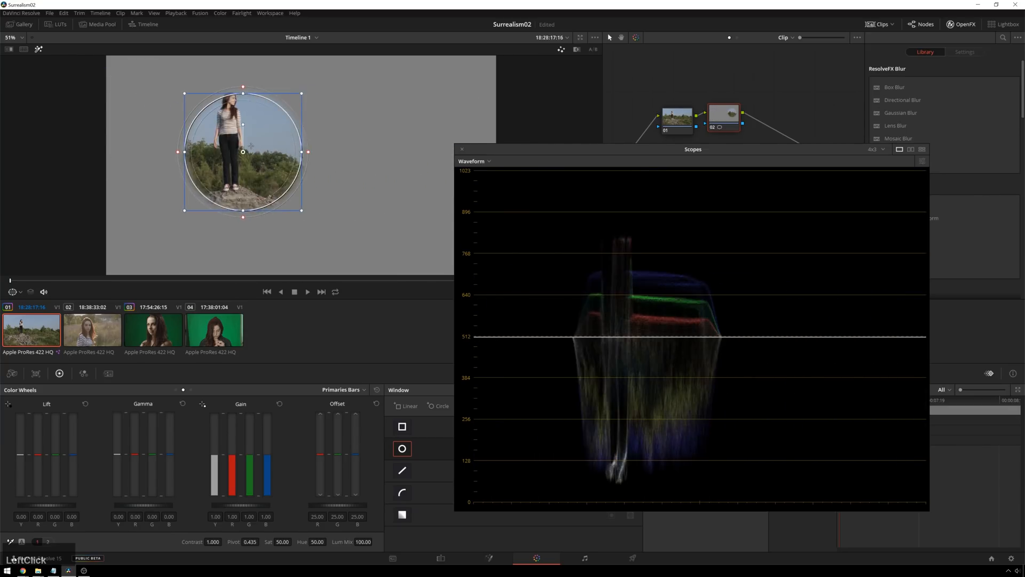
Move the circular window across the bushes, sky and trees to read each on the waveform.
drag(242, 152, 325, 161)
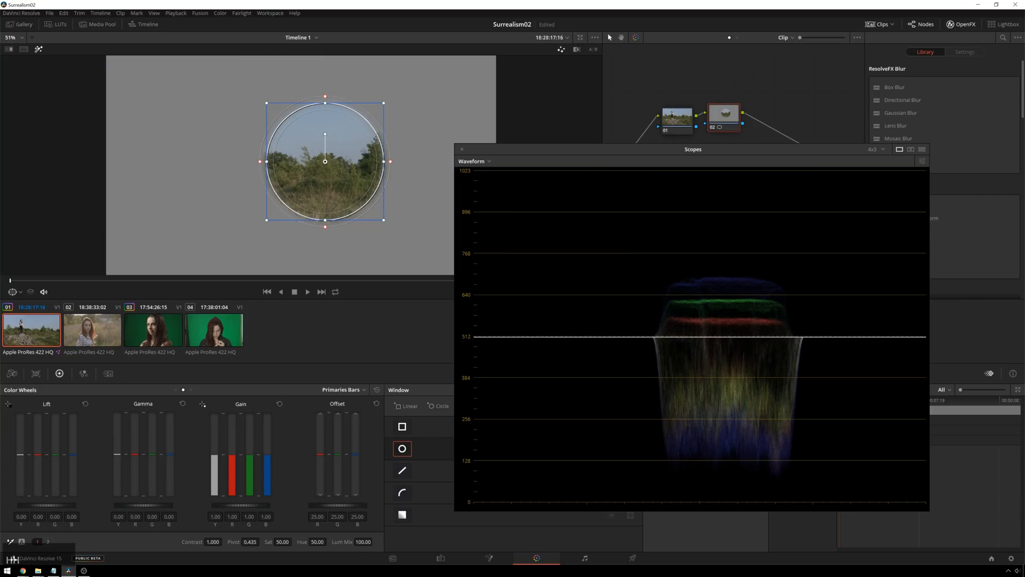
drag(325, 162, 366, 153)
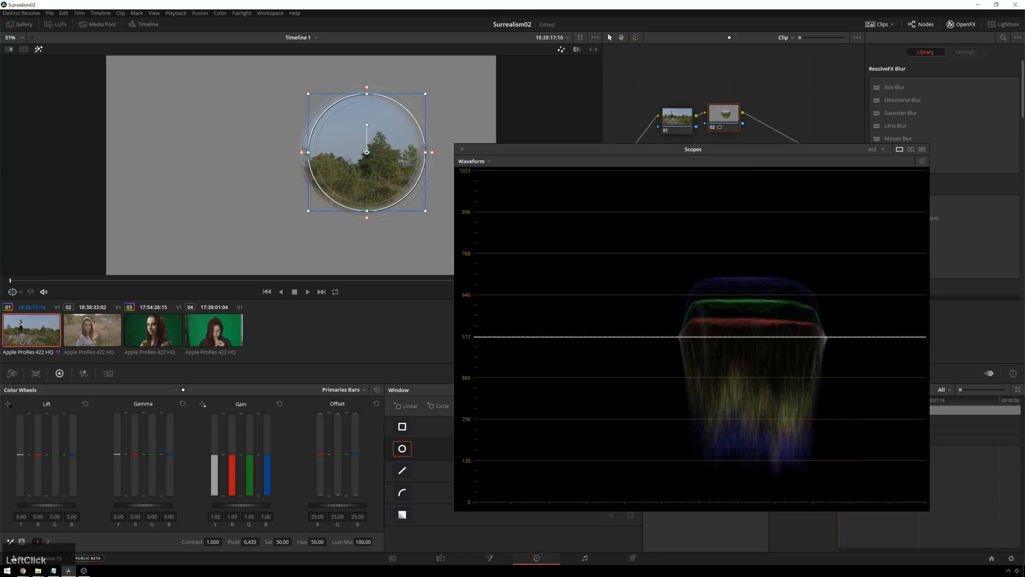
drag(366, 153, 324, 141)
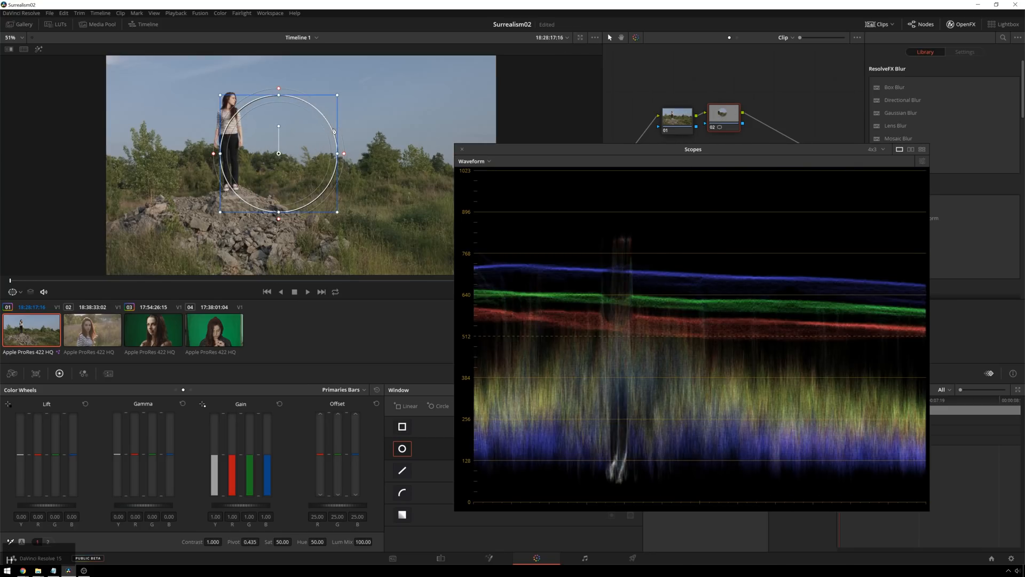
drag(278, 153, 394, 128)
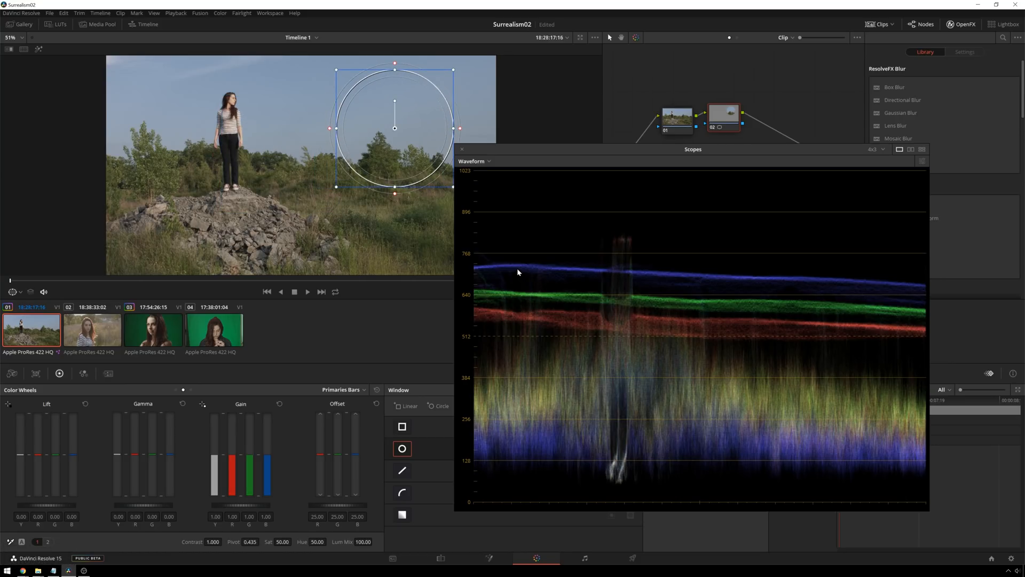
mouse_move(480, 275)
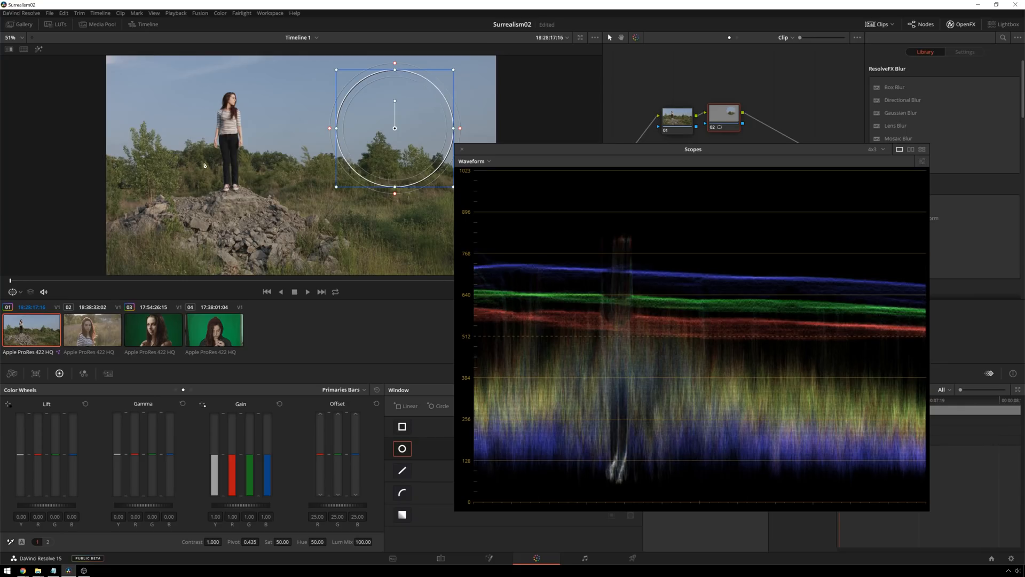
mouse_move(505, 268)
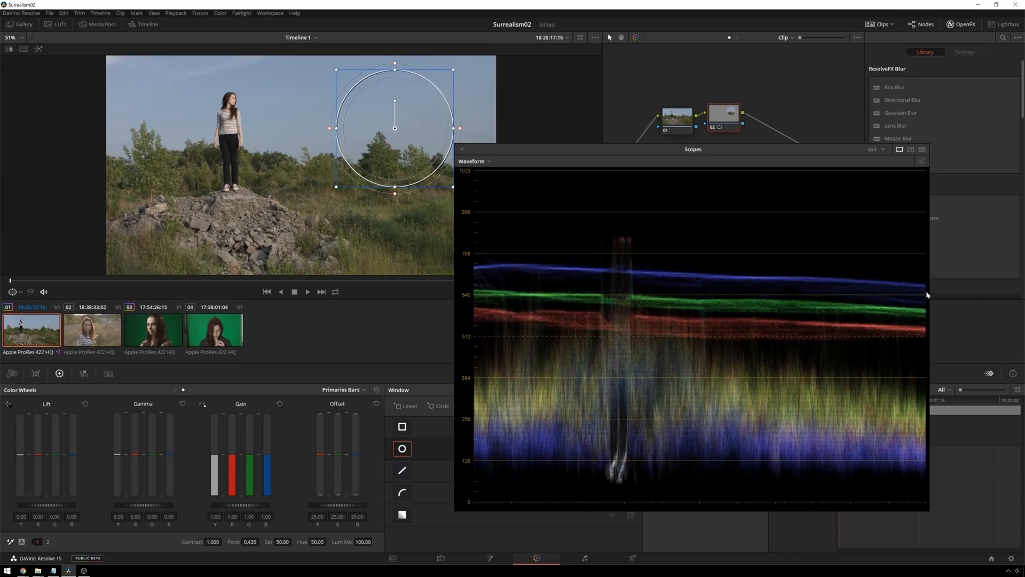
mouse_move(284, 179)
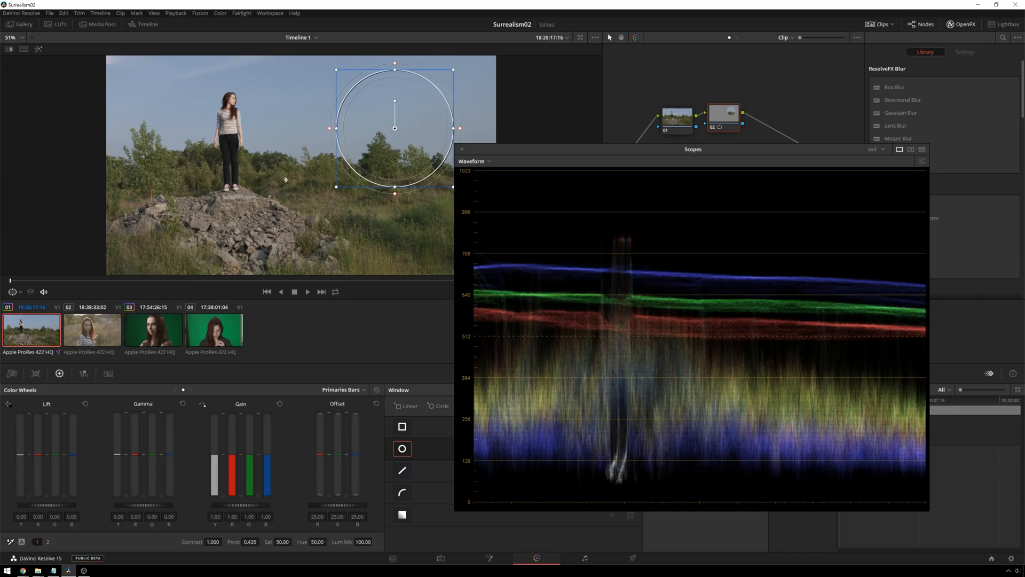
mouse_move(618, 456)
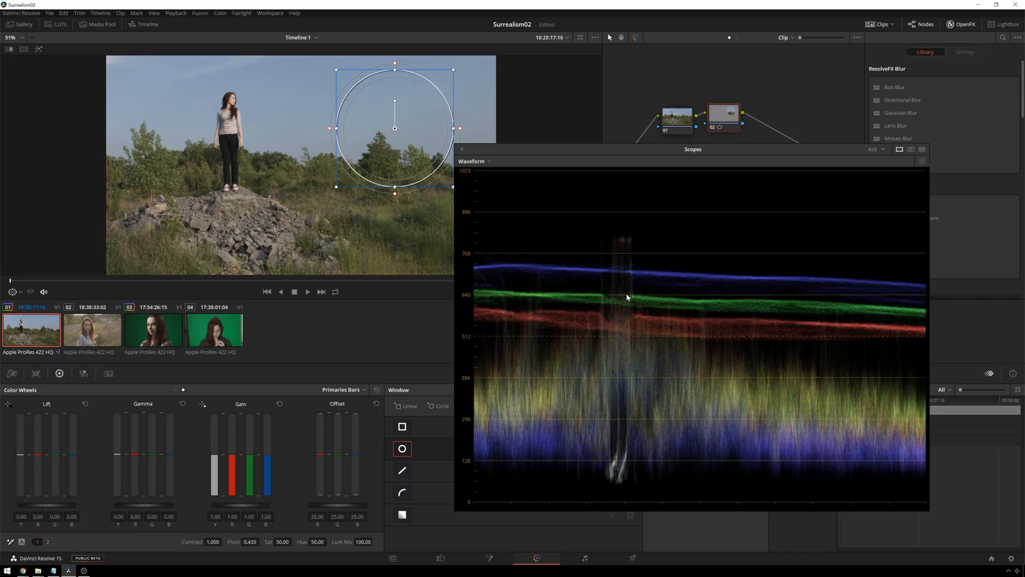
mouse_move(611, 468)
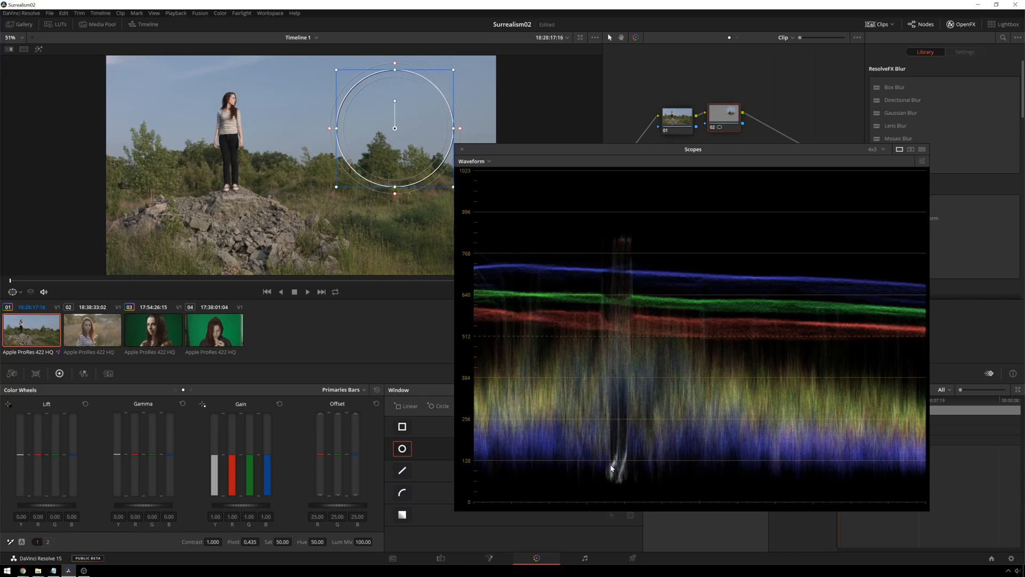
mouse_move(619, 459)
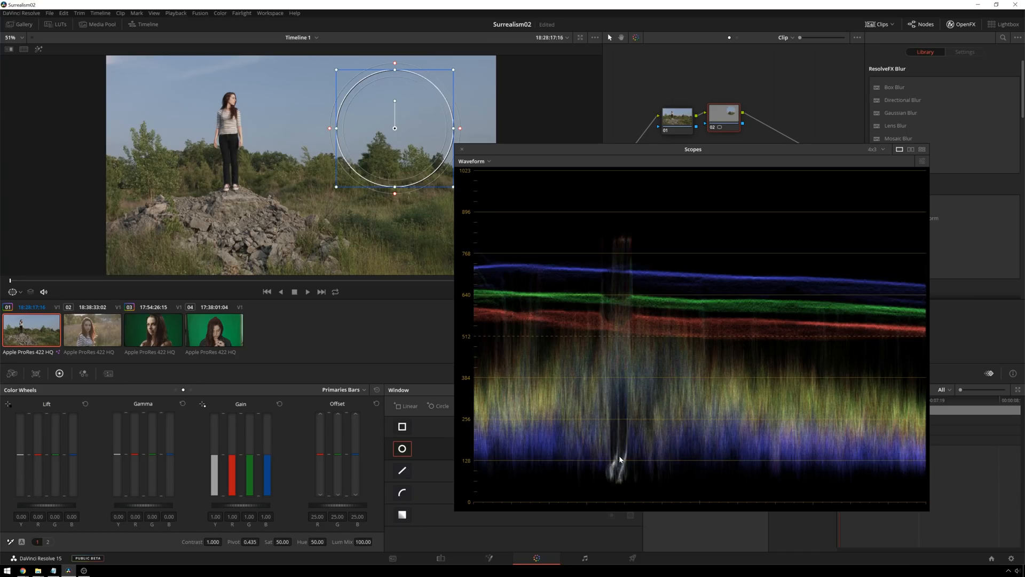
mouse_move(611, 467)
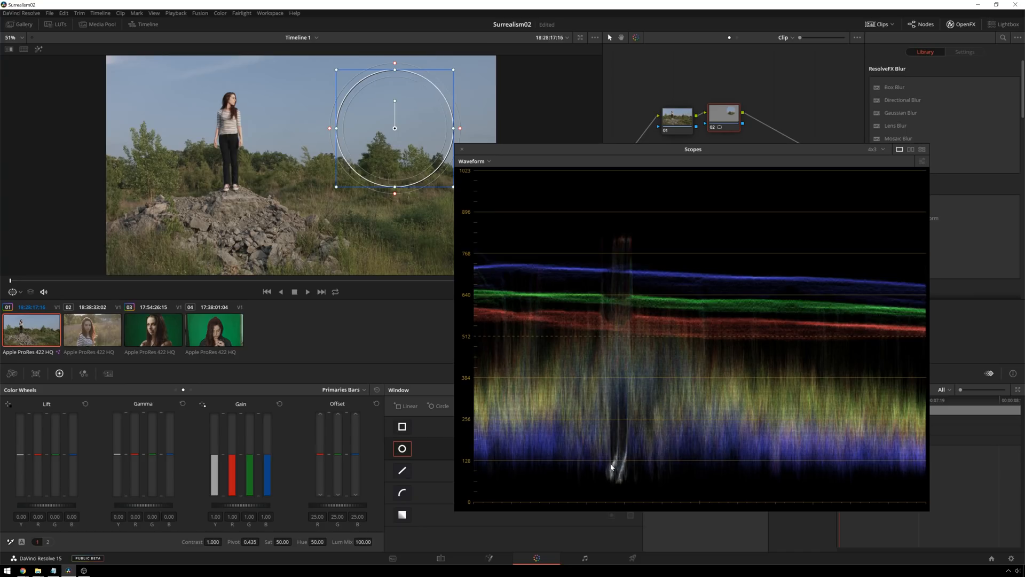
mouse_move(541, 428)
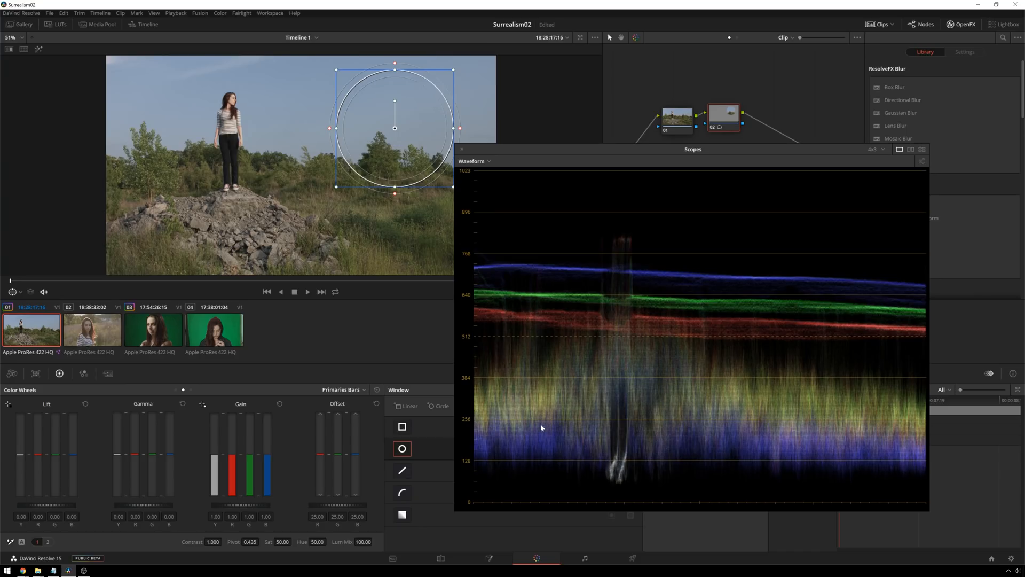
mouse_move(237, 151)
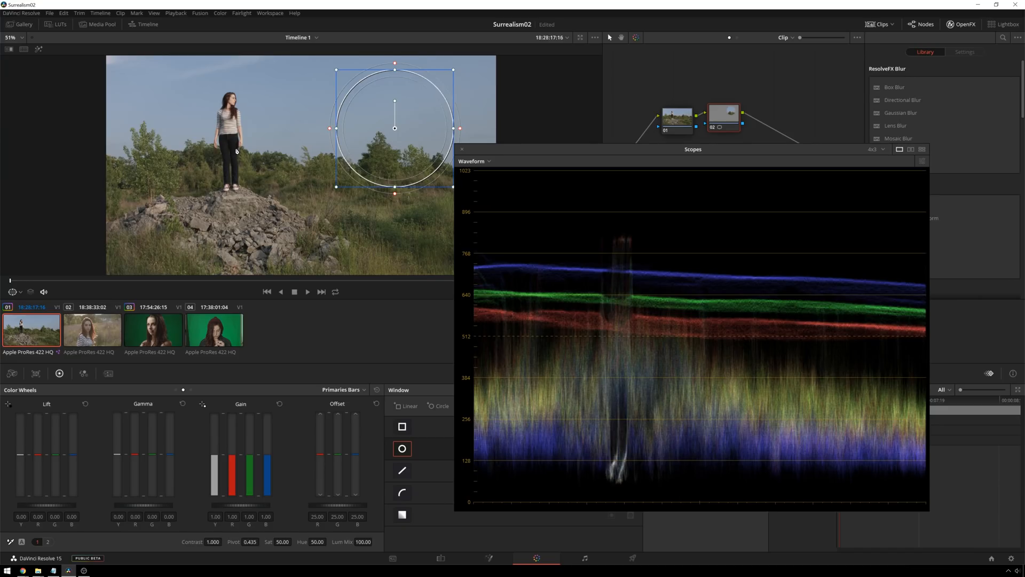
mouse_move(610, 455)
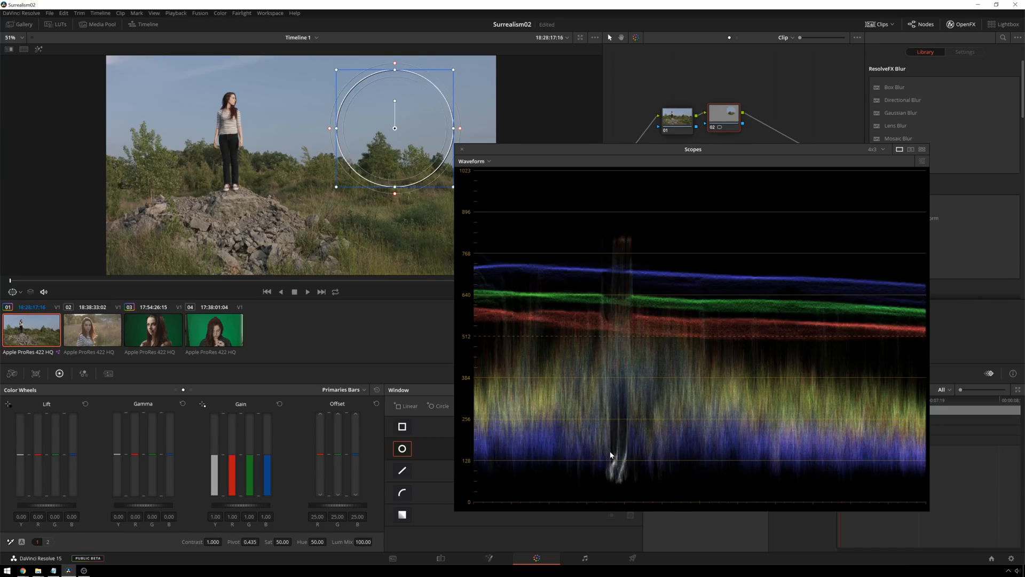
Disable node 02 holding the circular window.
click(403, 448)
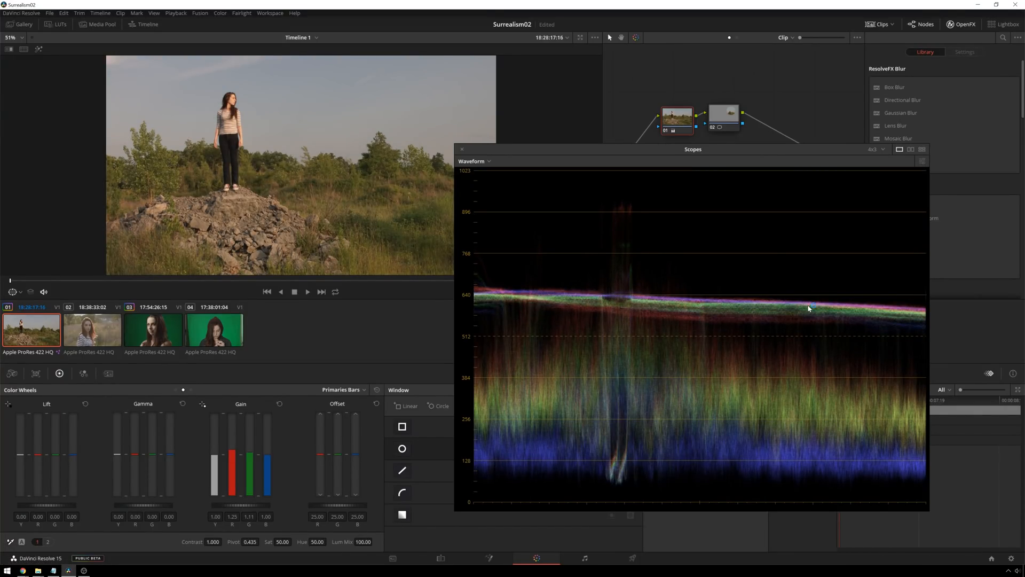
mouse_move(466, 96)
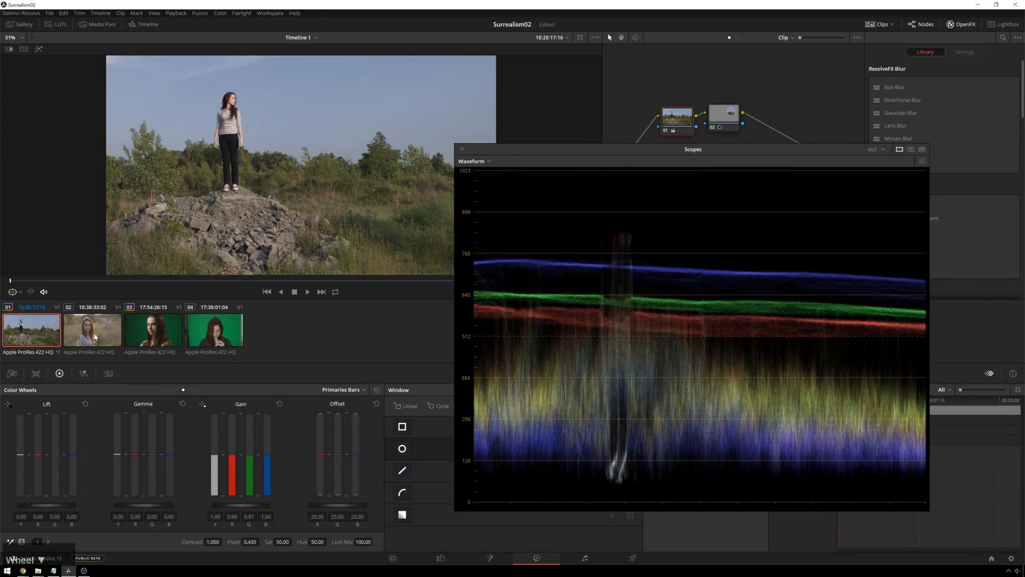
Add clip 02 to the selection and show Split Screen in Selected Clips mode.
click(91, 330)
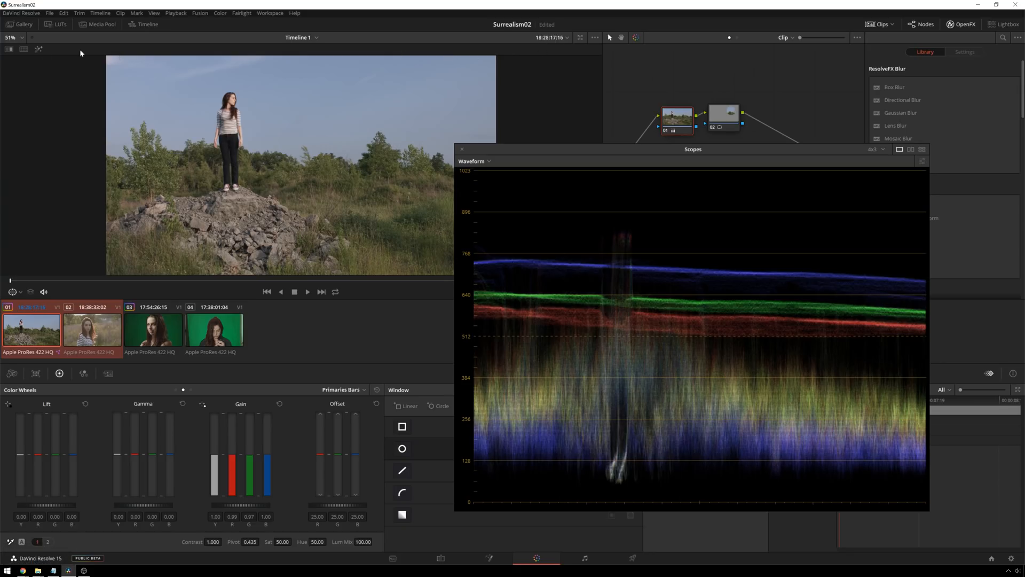
click(551, 37)
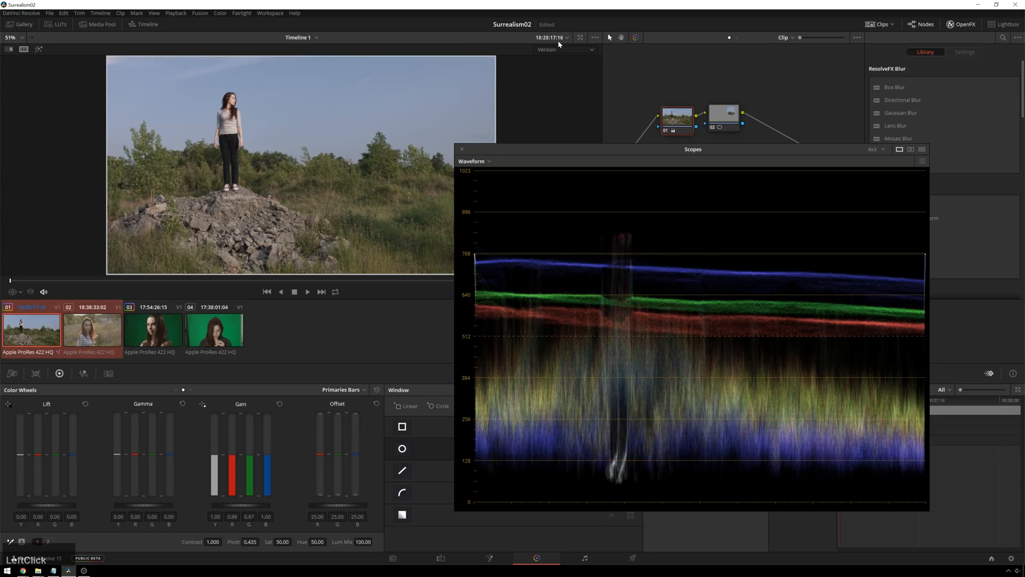
click(565, 50)
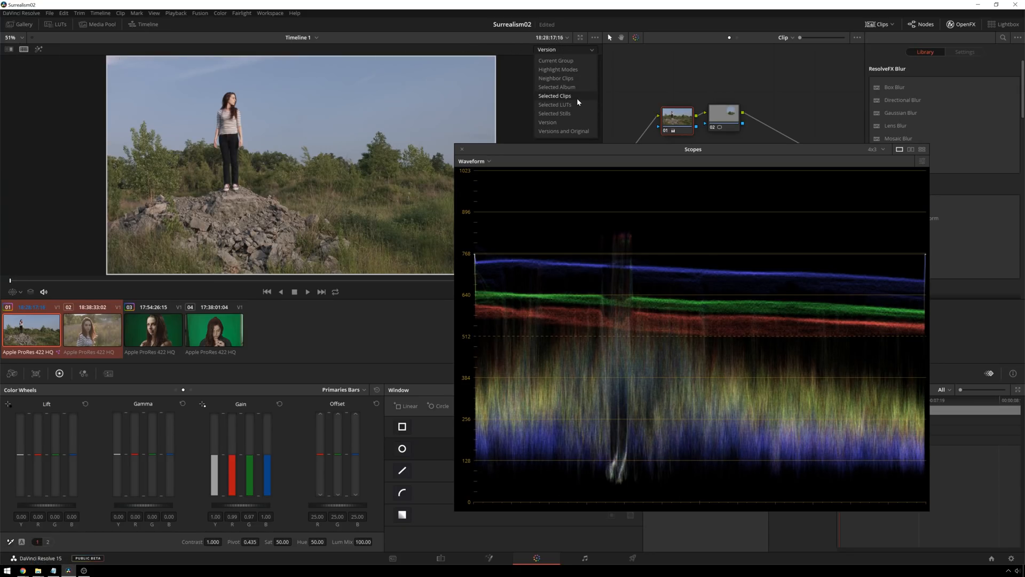
click(554, 95)
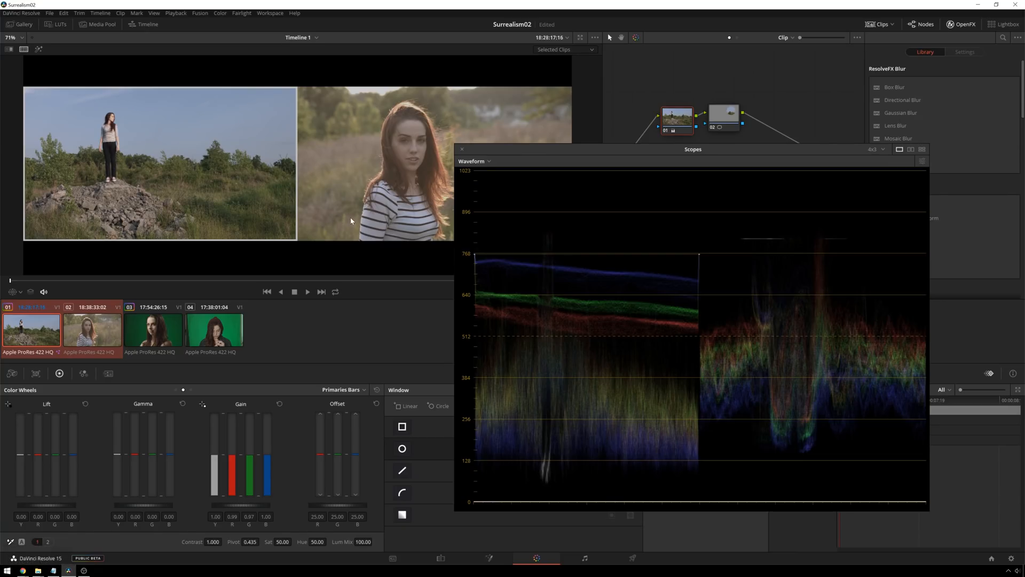
mouse_move(671, 145)
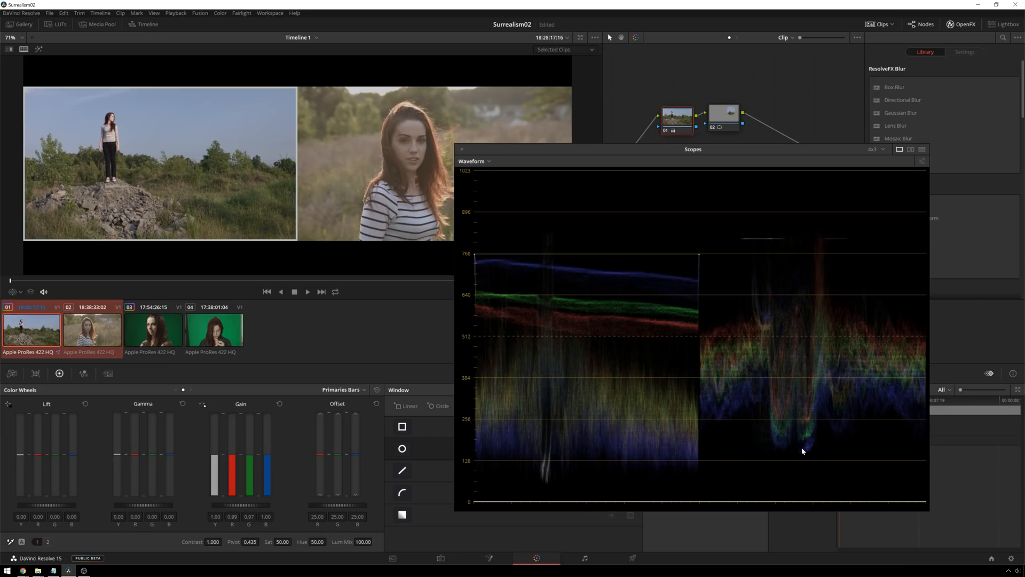
mouse_move(753, 446)
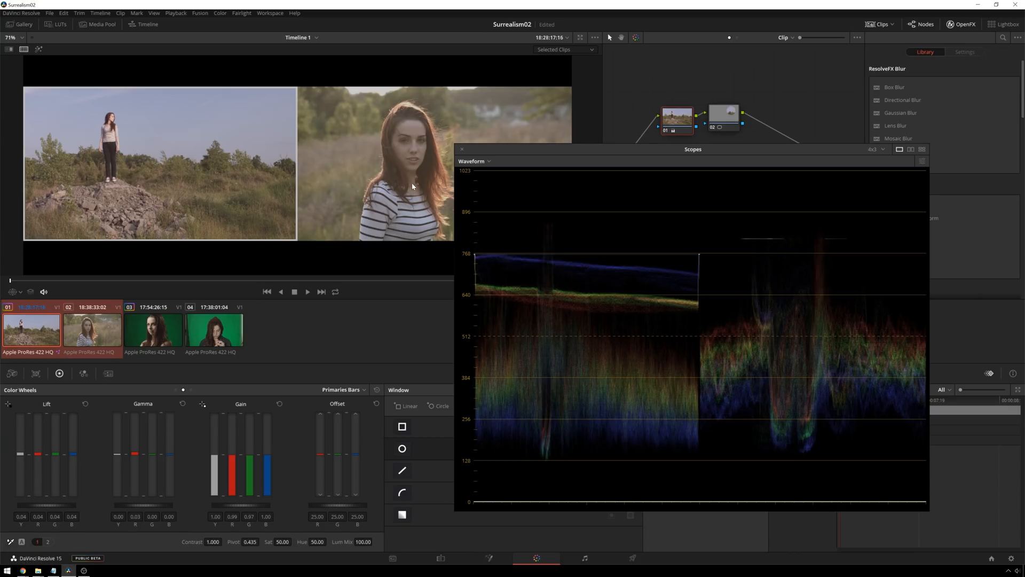
mouse_move(512, 137)
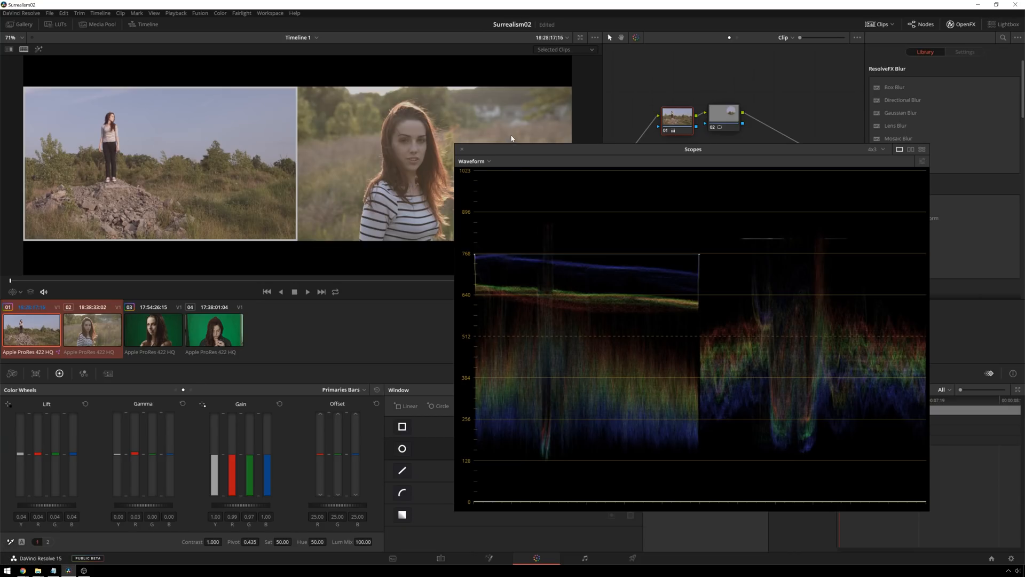
mouse_move(327, 221)
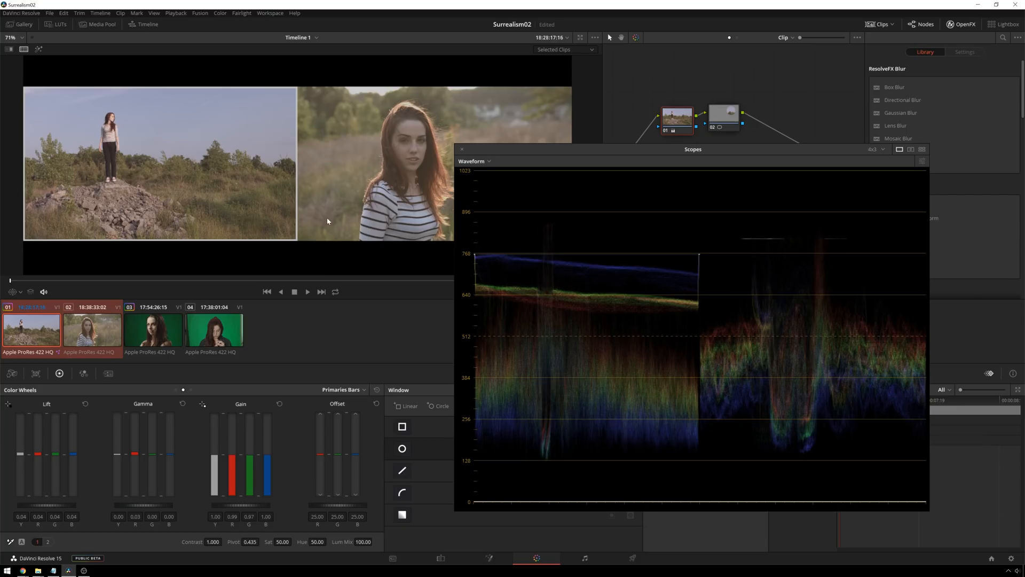
mouse_move(271, 455)
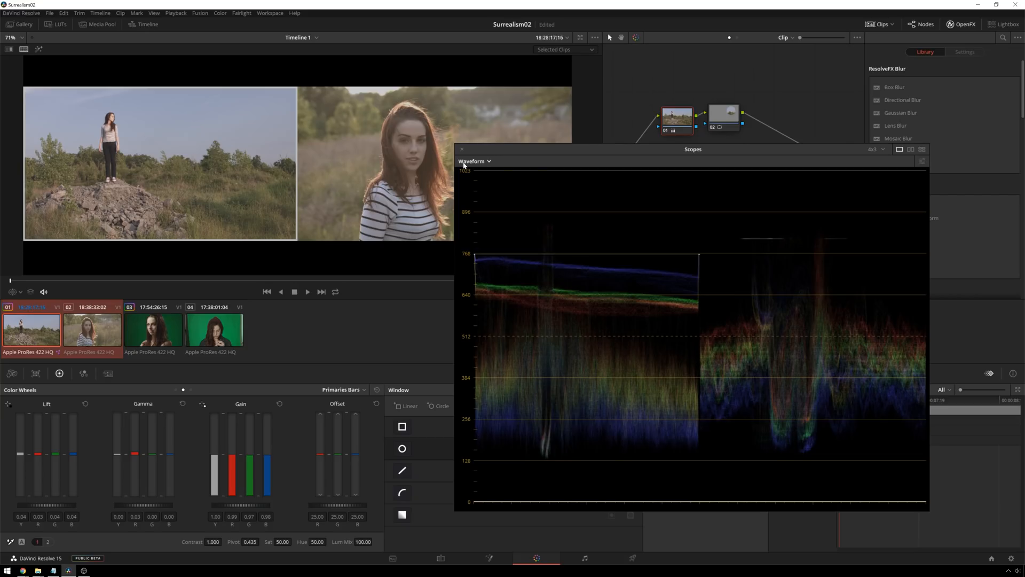
mouse_move(462, 215)
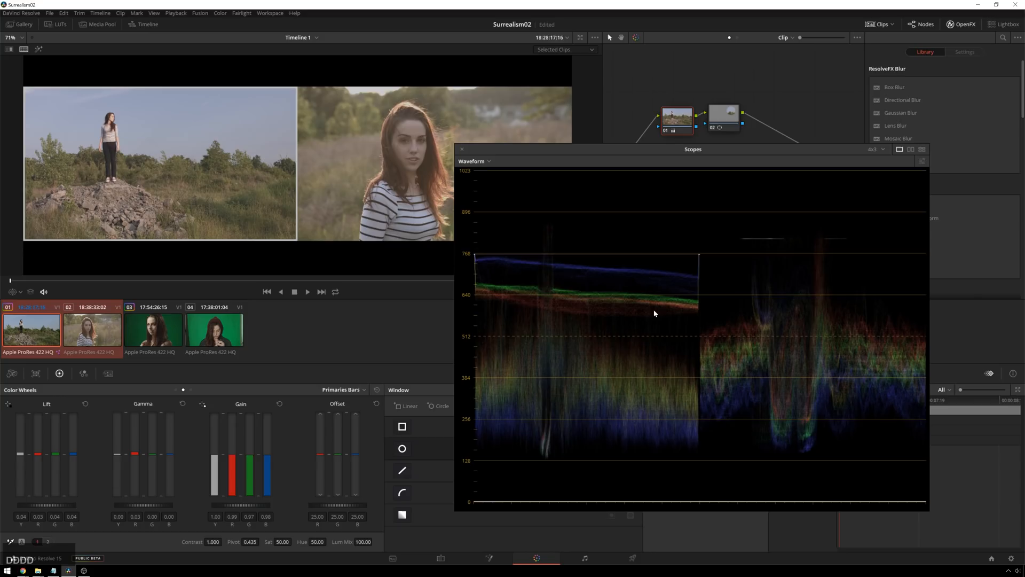
mouse_move(720, 303)
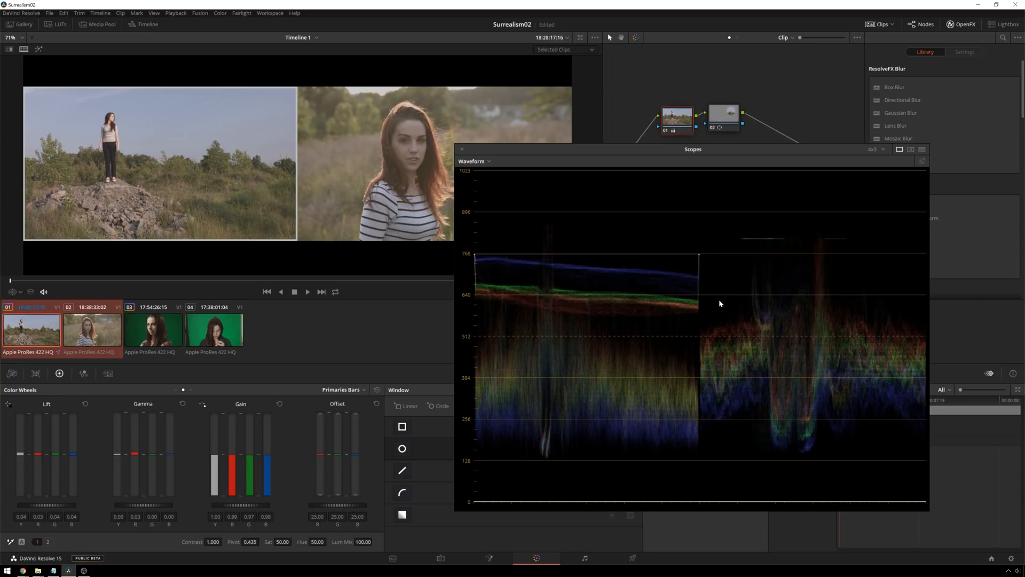
mouse_move(723, 307)
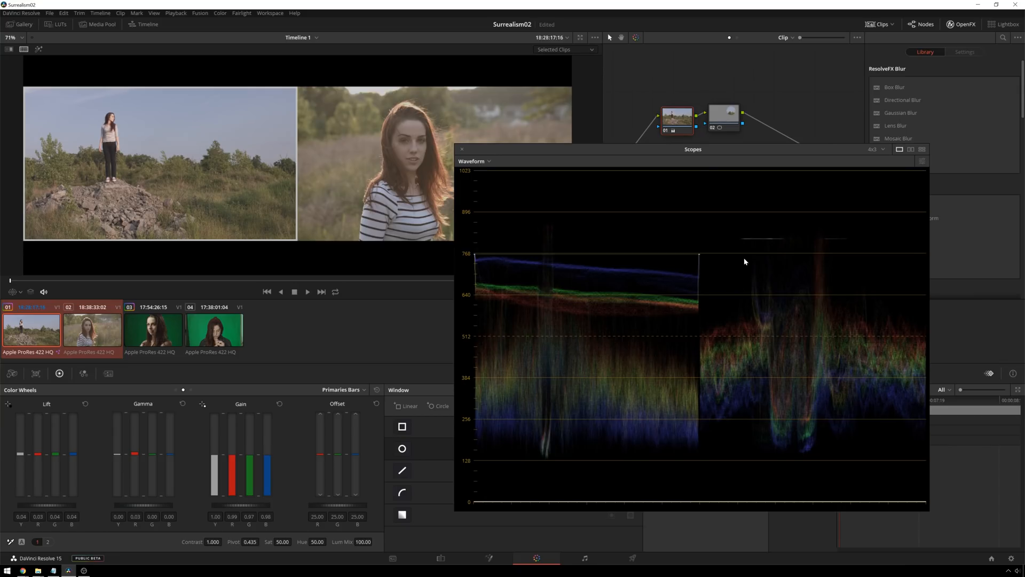
mouse_move(586, 221)
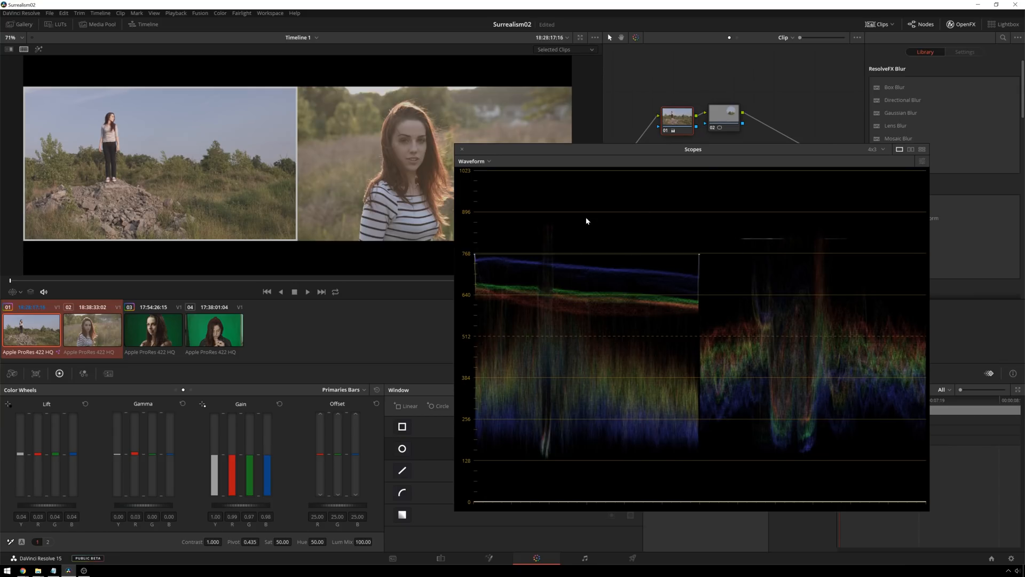
mouse_move(148, 153)
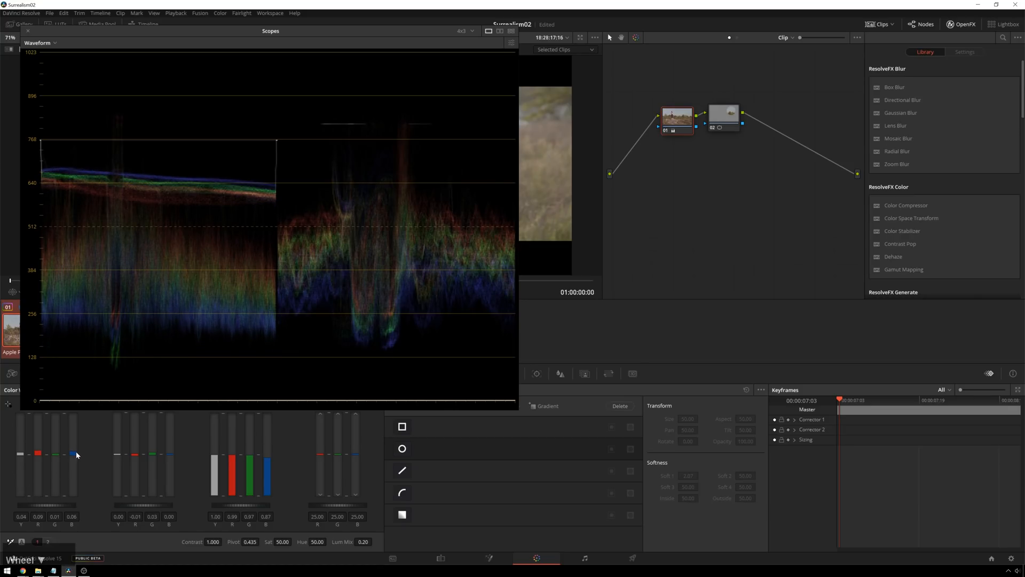
mouse_move(202, 152)
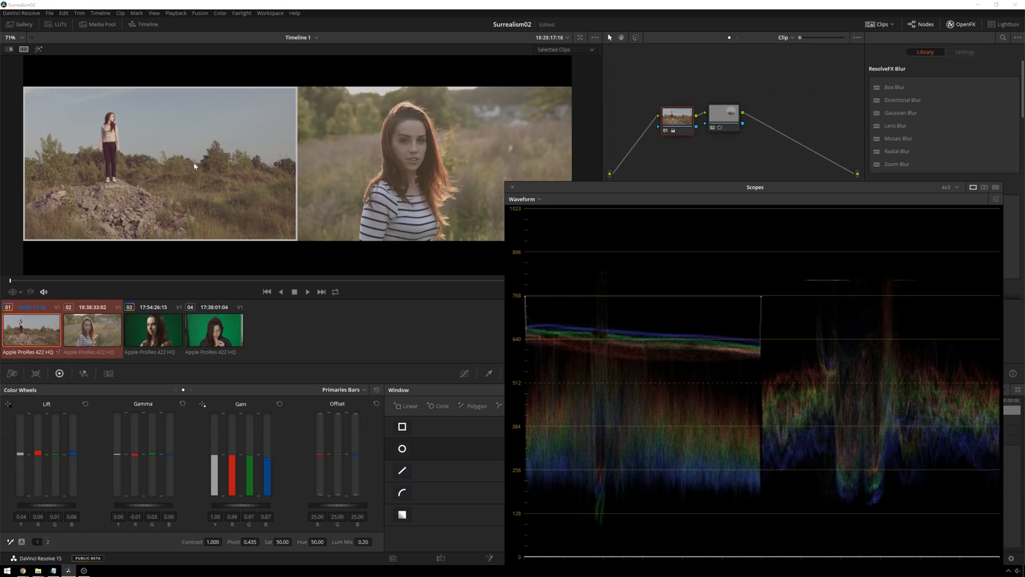
mouse_move(164, 150)
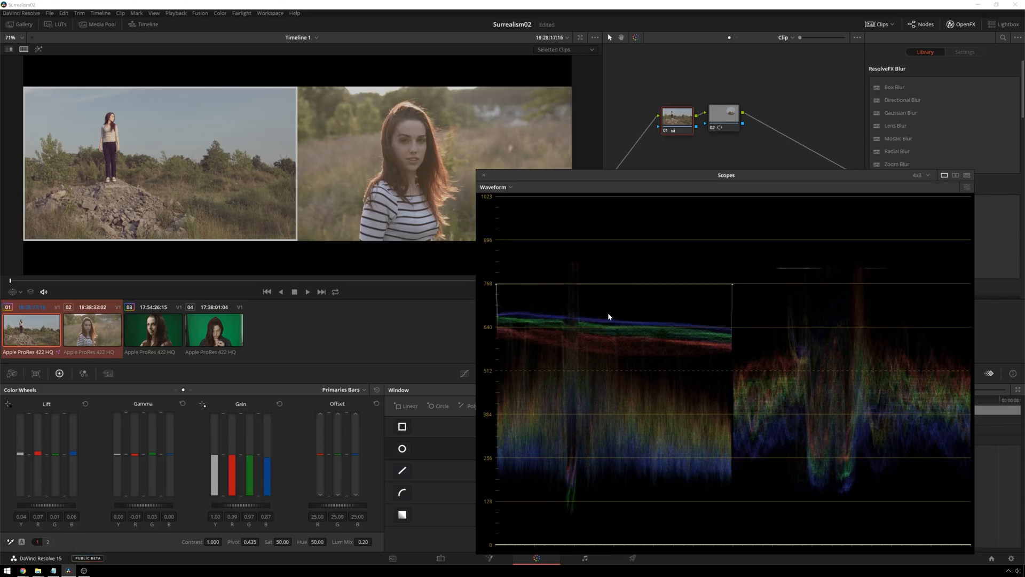
mouse_move(649, 311)
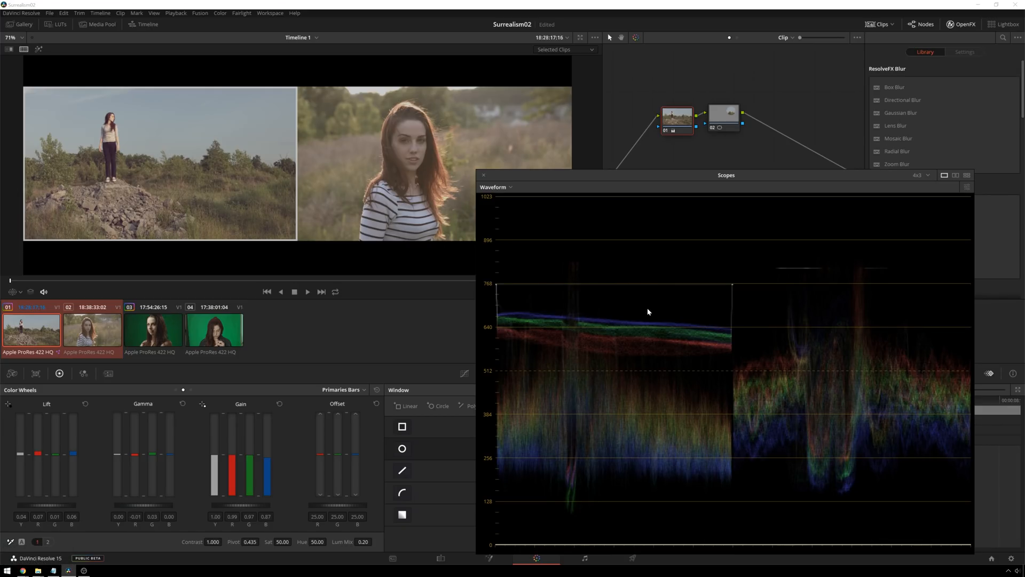
mouse_move(603, 288)
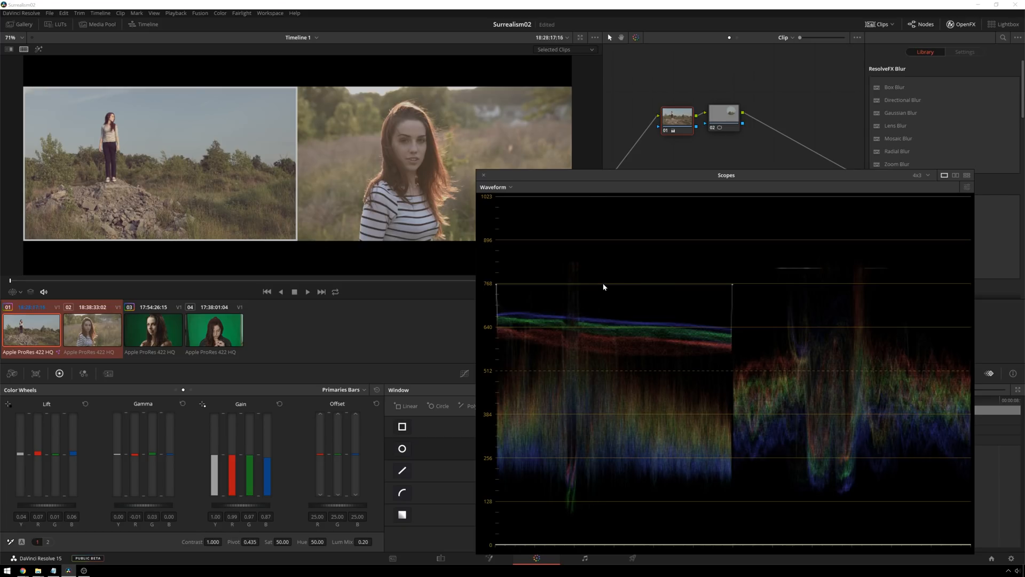
mouse_move(834, 305)
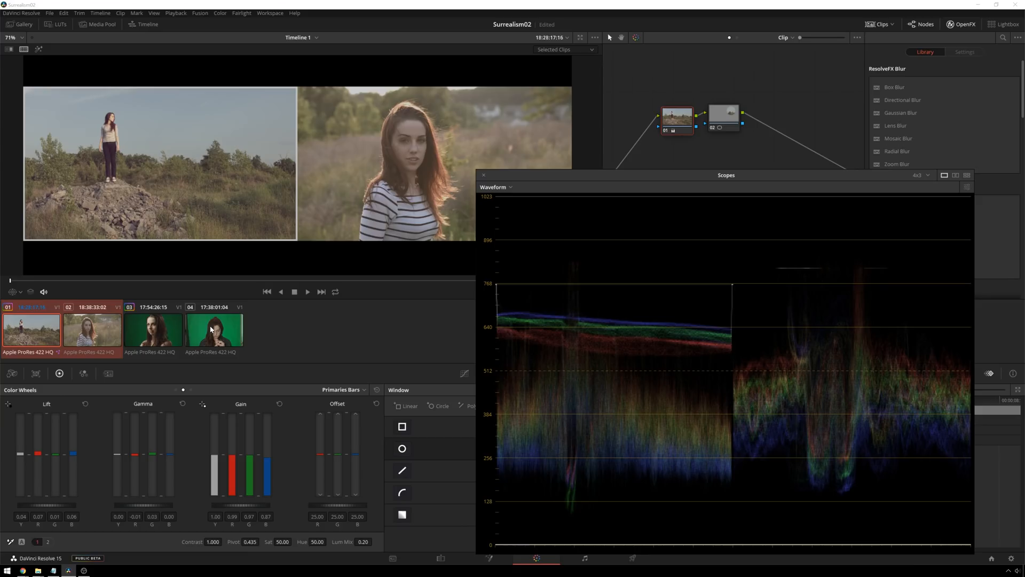
Load the green-screen hoodie clip.
click(212, 329)
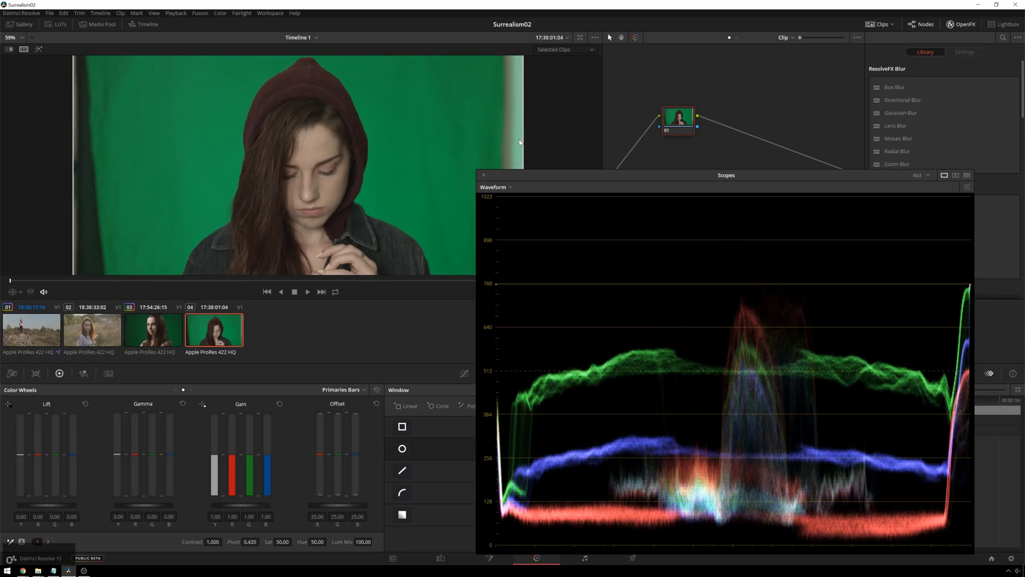
Add a second node with a circular window over the face and a skin-tone qualifier.
click(402, 448)
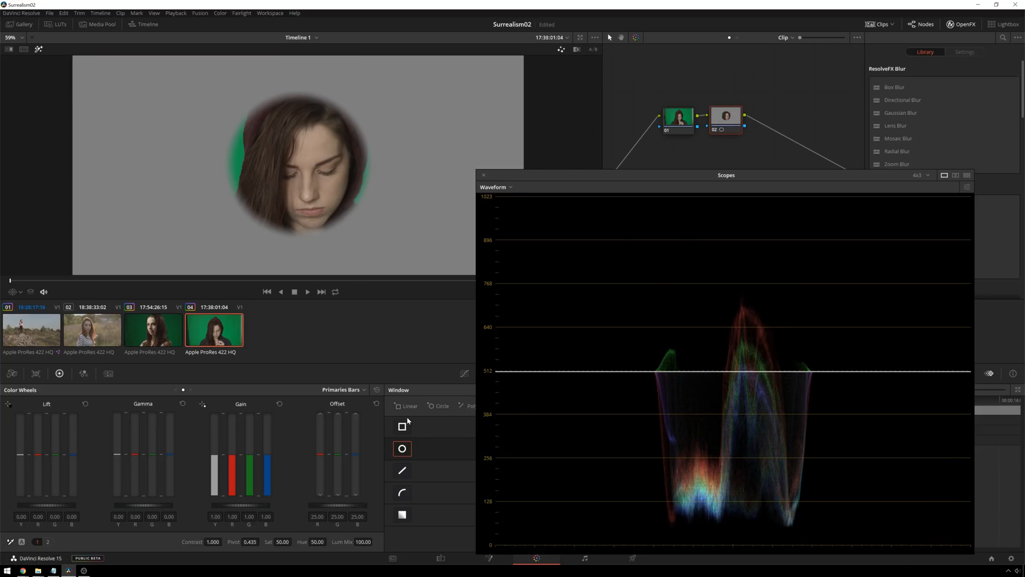
click(403, 448)
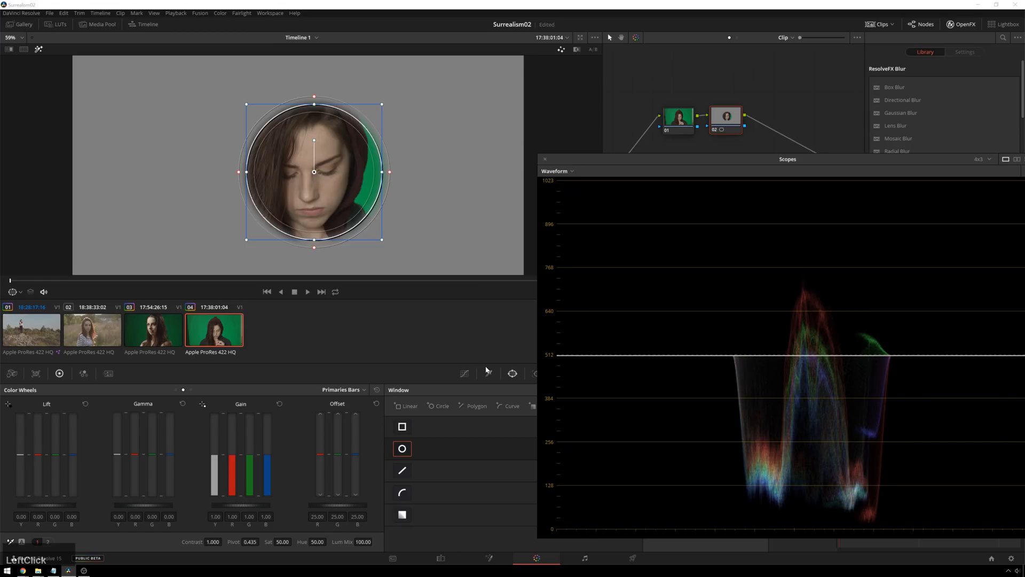
click(488, 374)
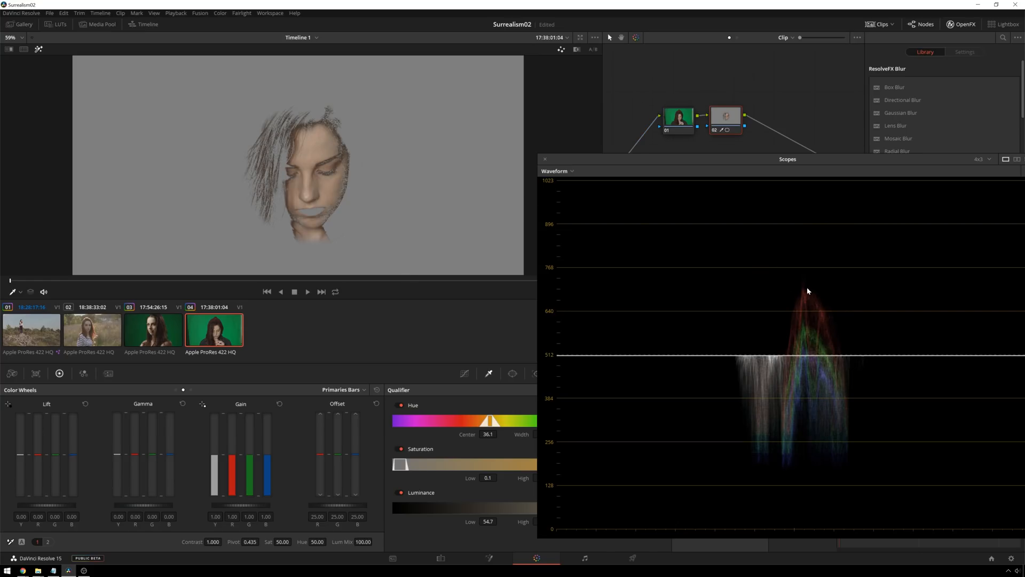
mouse_move(799, 261)
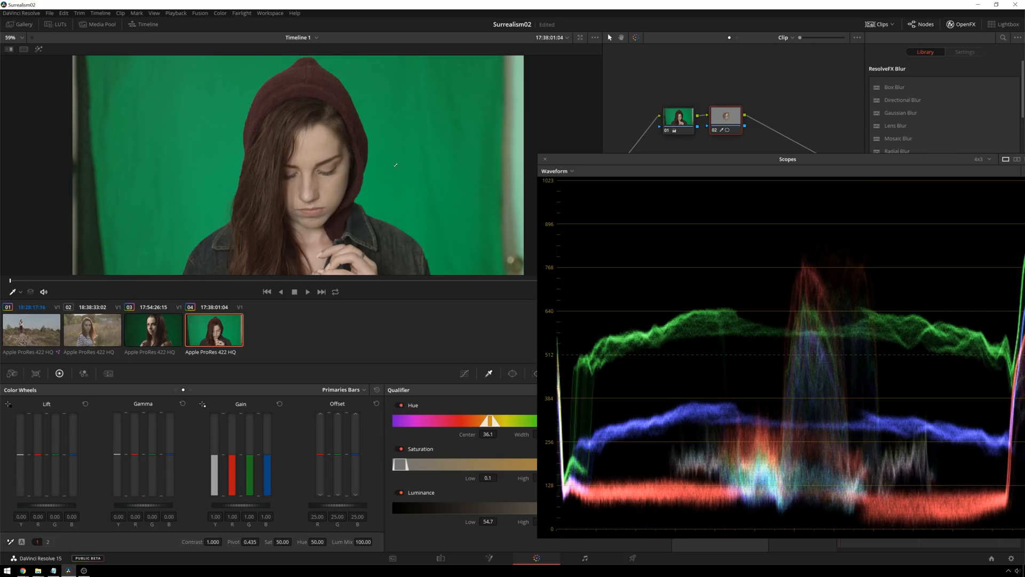
mouse_move(351, 161)
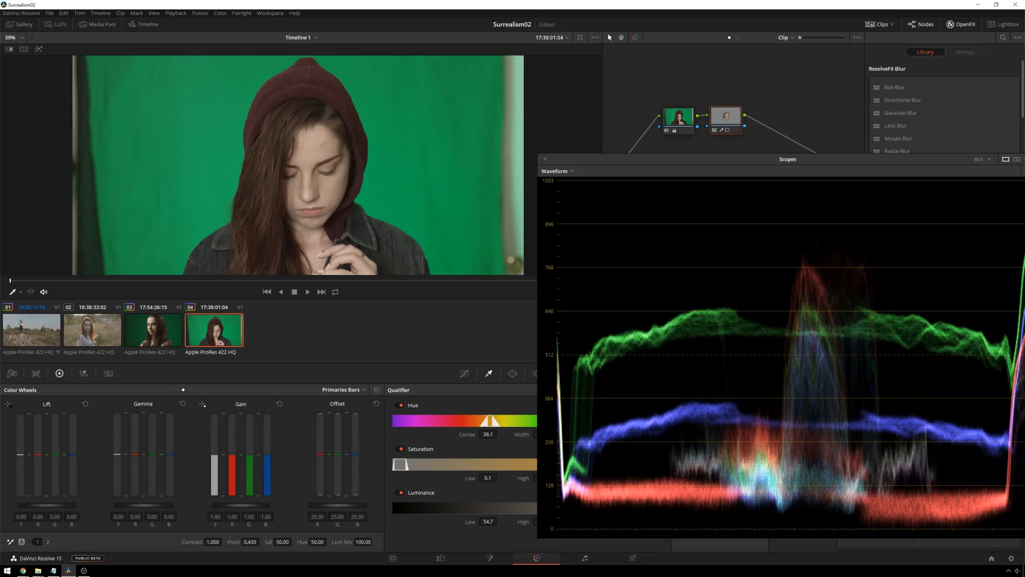
mouse_move(545, 327)
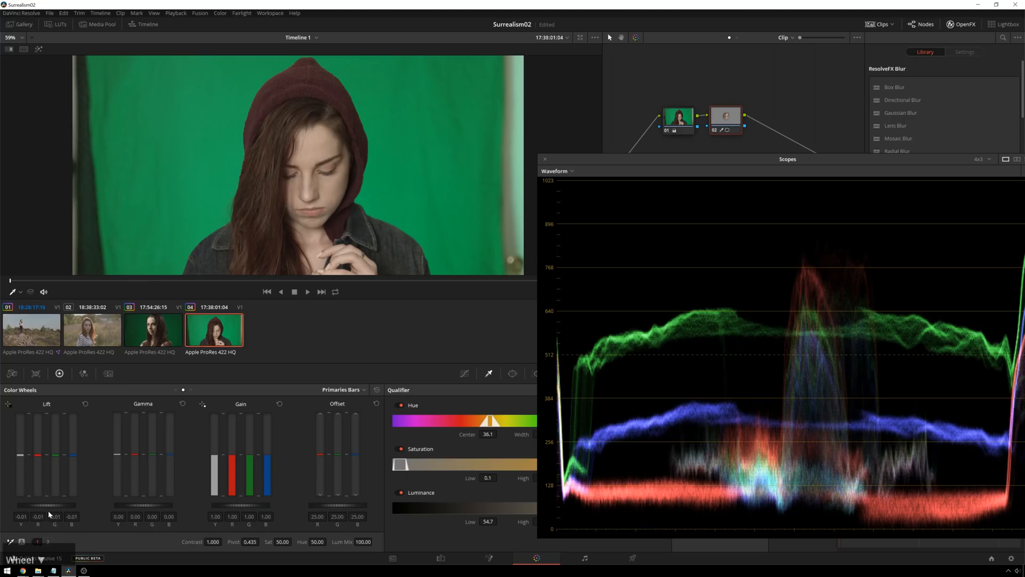
Lower the green-screen clip's shadows and raise its highlights, then load clip 02.
click(678, 116)
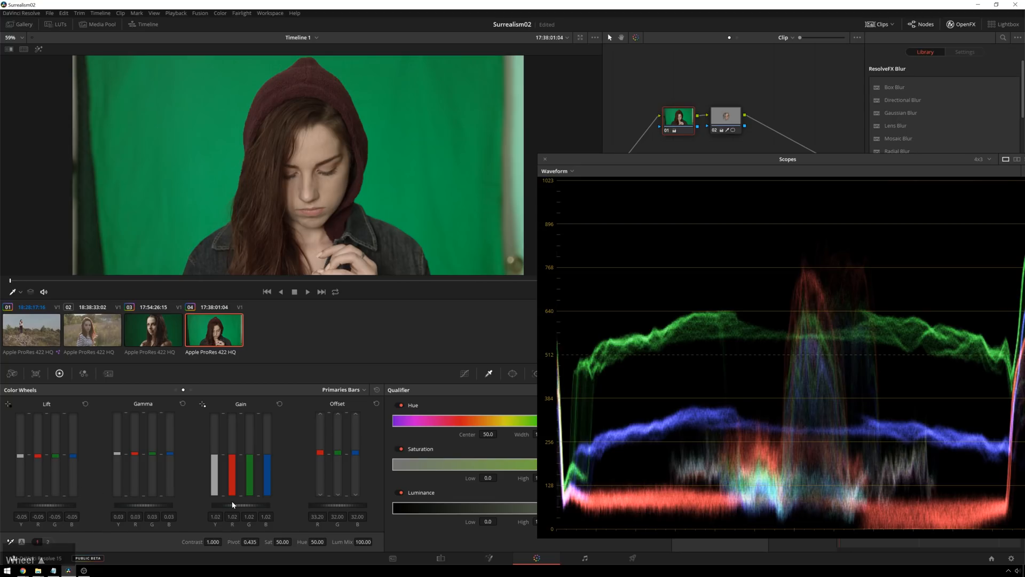
drag(241, 458, 241, 425)
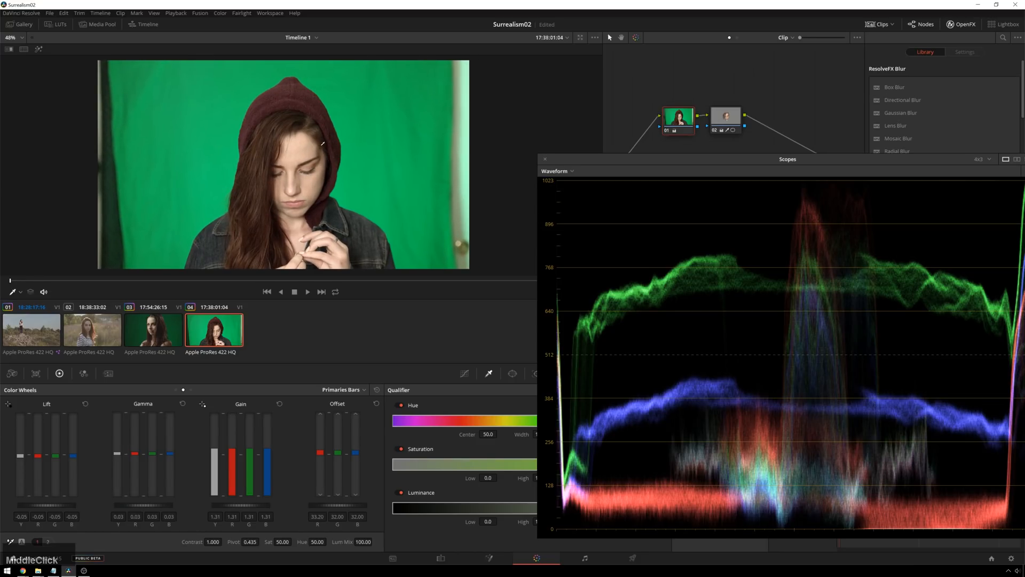
mouse_move(305, 416)
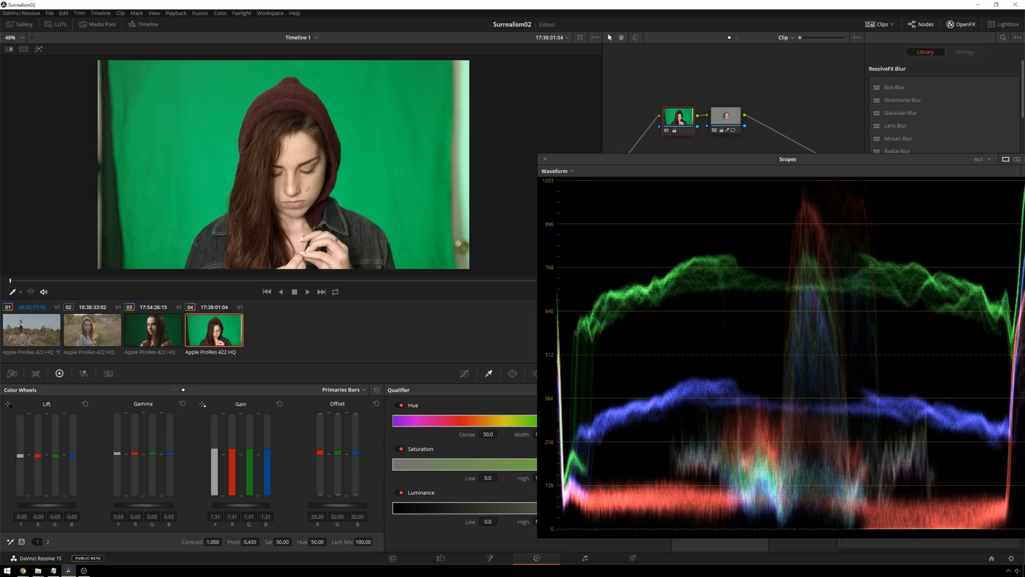
mouse_move(246, 406)
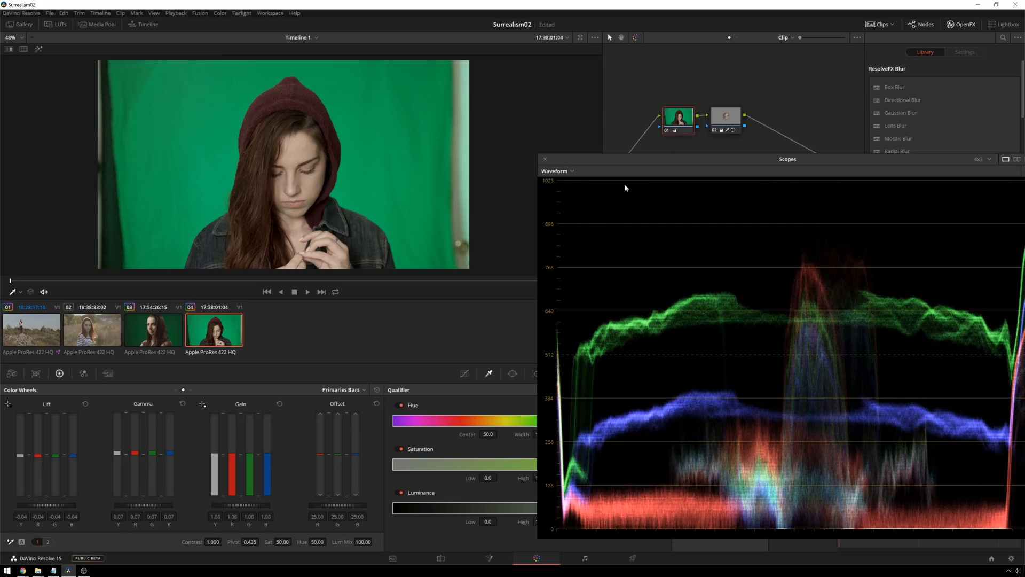
mouse_move(430, 138)
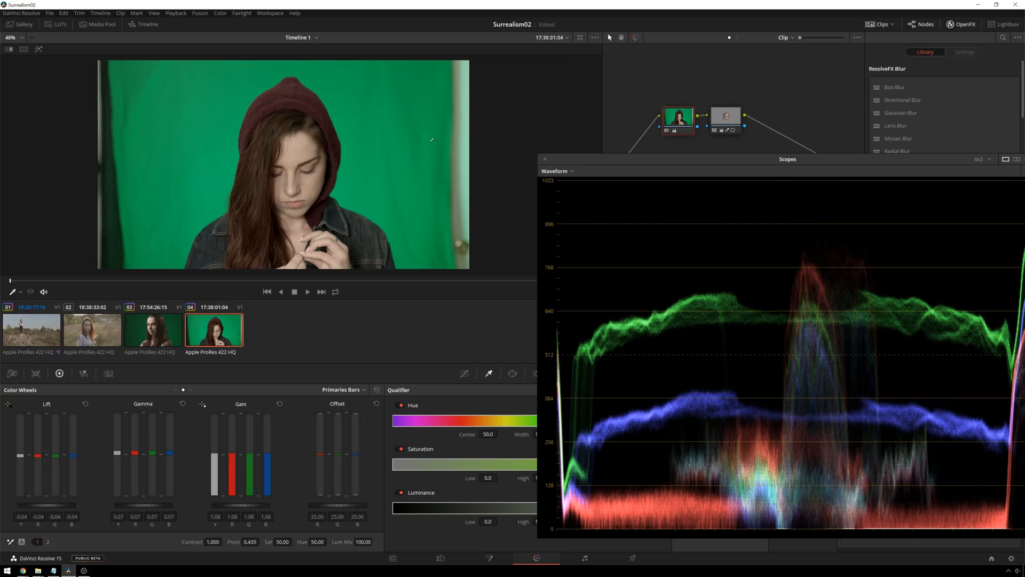
click(92, 329)
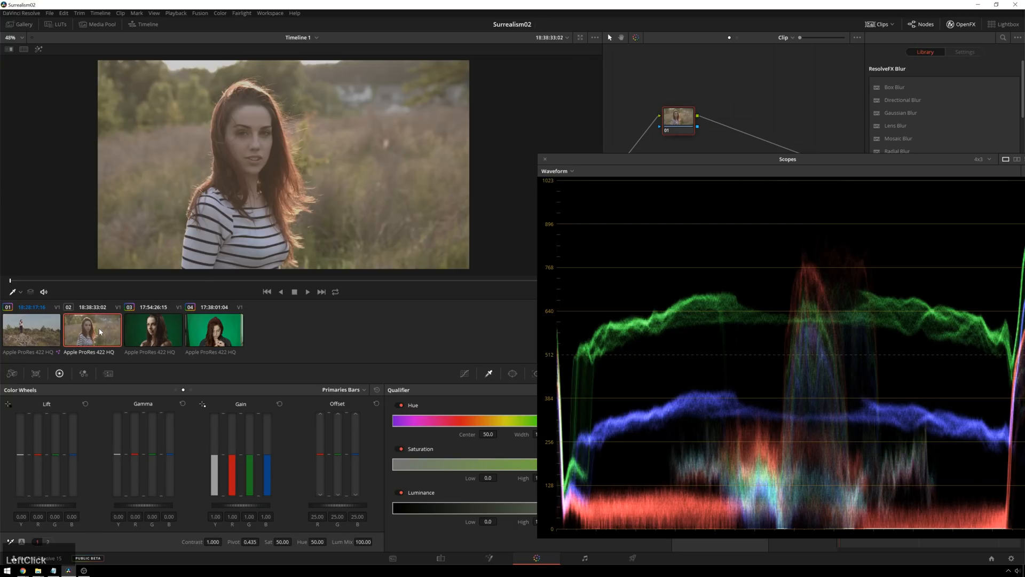
Raise Gain and lower Lift on the field clip to deepen contrast.
click(92, 329)
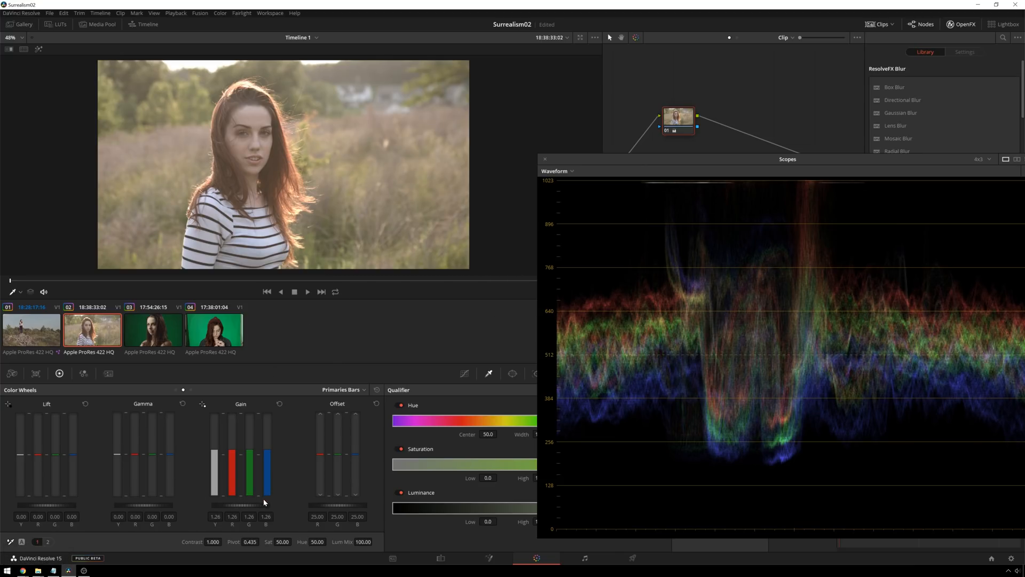
click(215, 516)
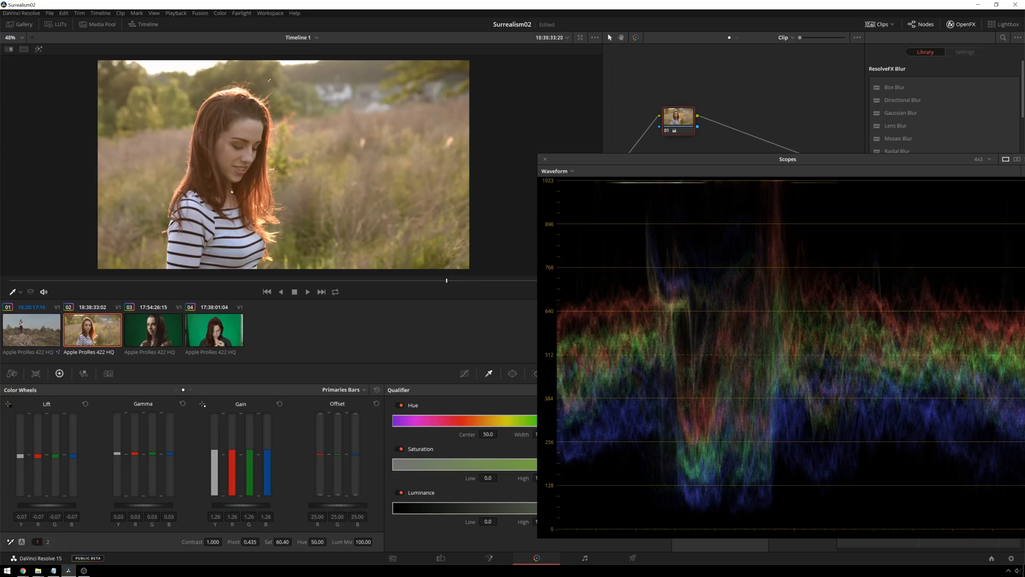
mouse_move(273, 518)
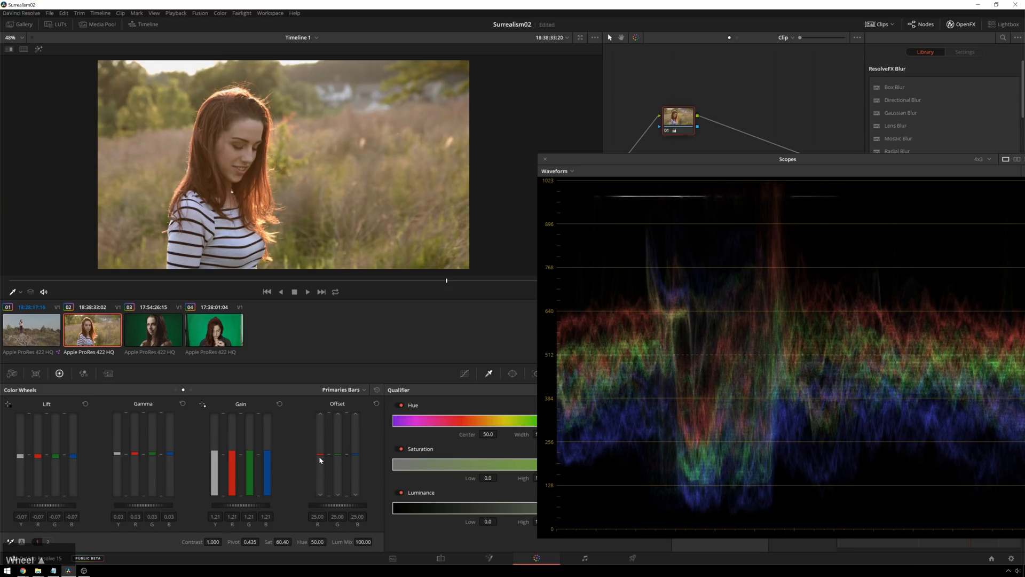
mouse_move(549, 213)
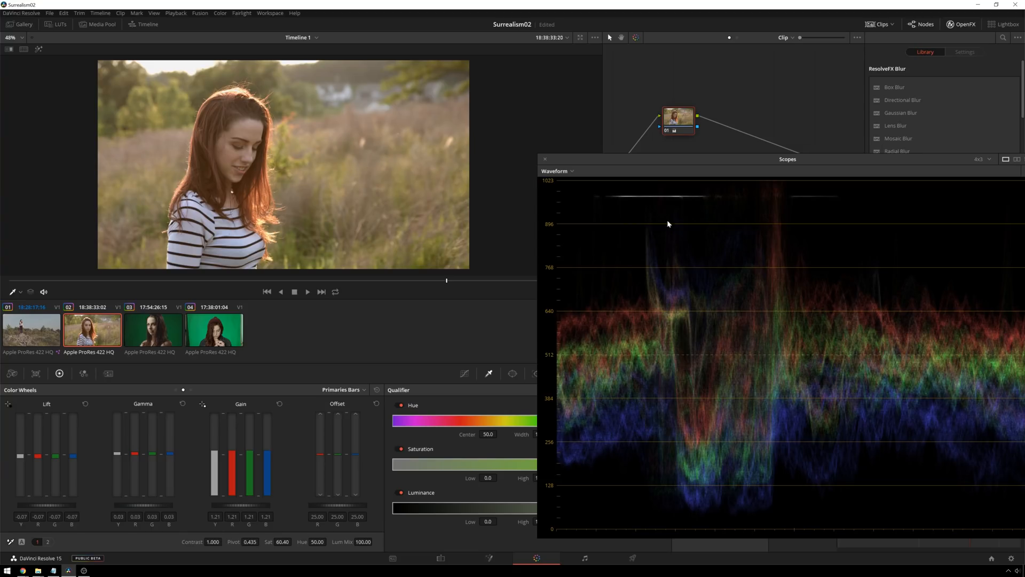
mouse_move(841, 214)
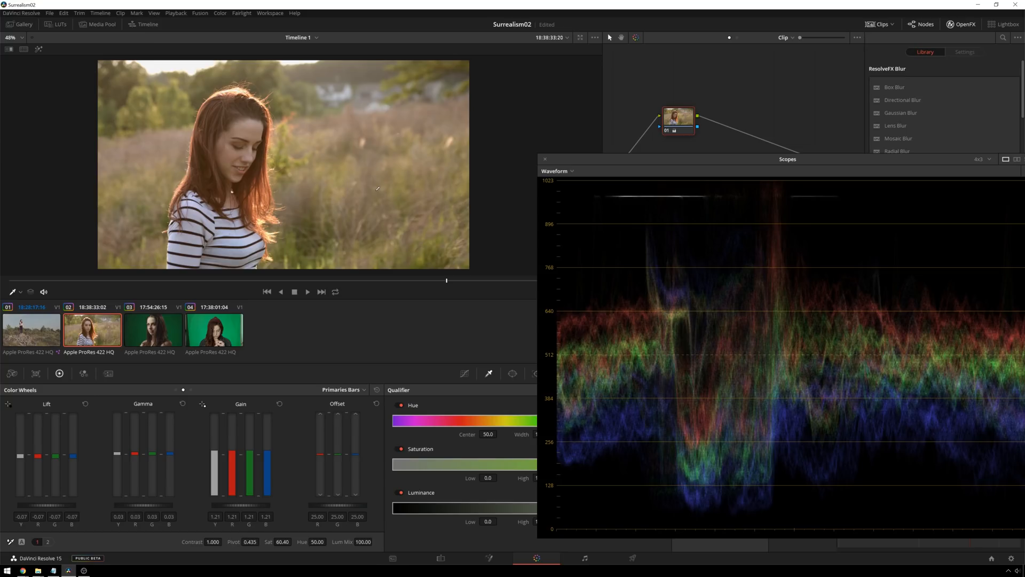
mouse_move(646, 166)
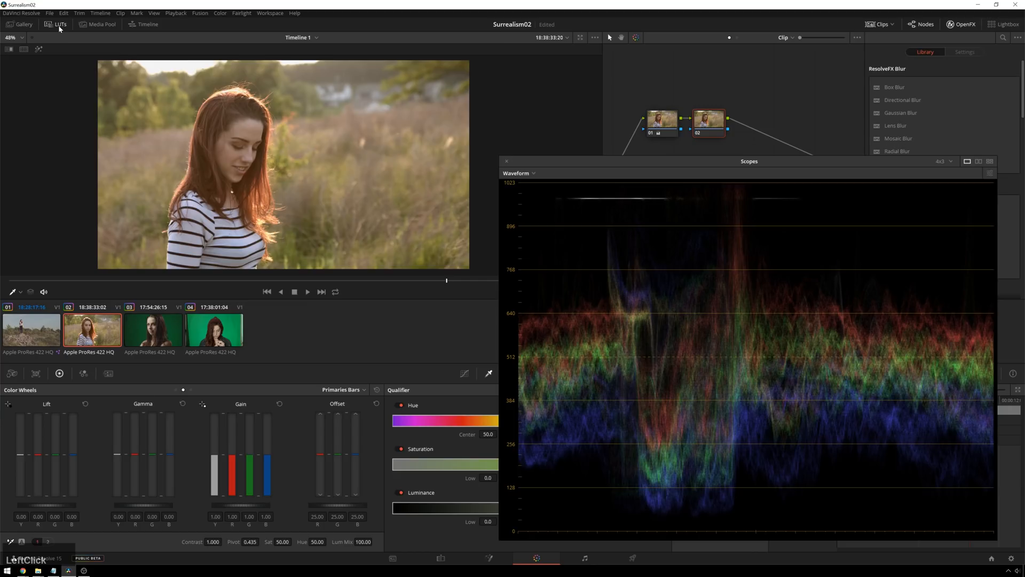
Preview the Swiss LUTs Cross Process 05 look on the field clip and bring up the node's Key settings.
click(60, 24)
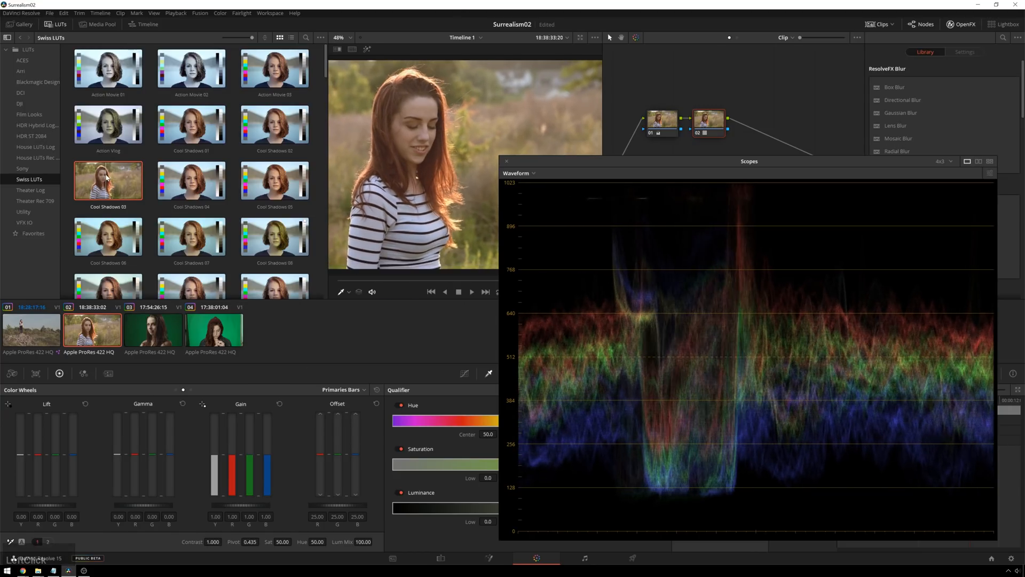
scroll(down, 3)
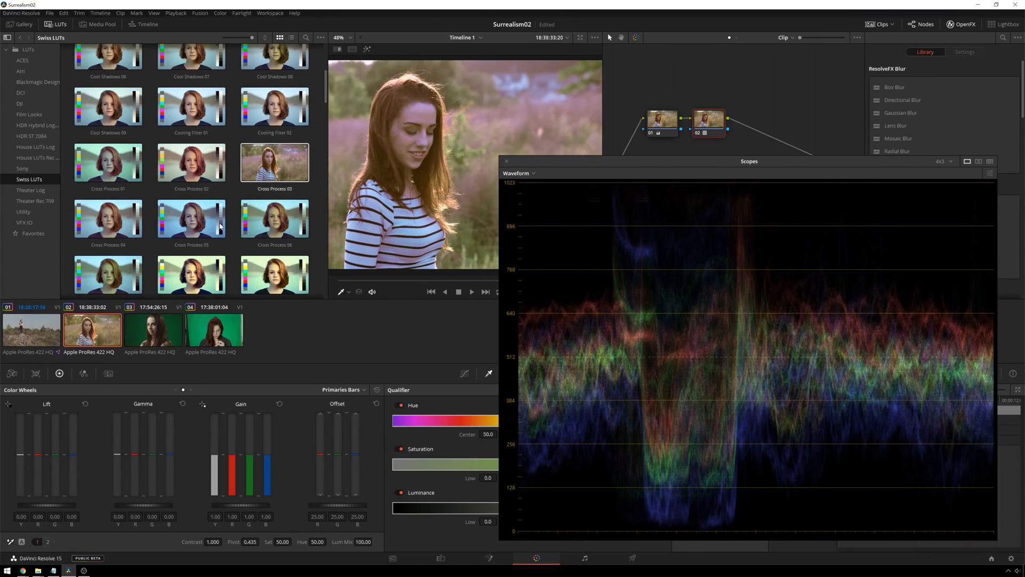
click(275, 218)
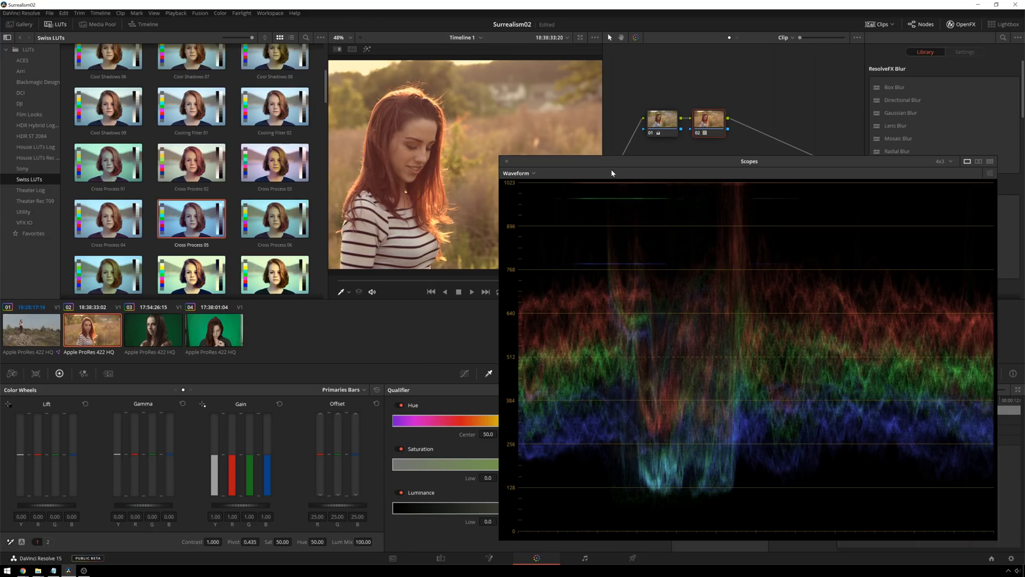
click(585, 374)
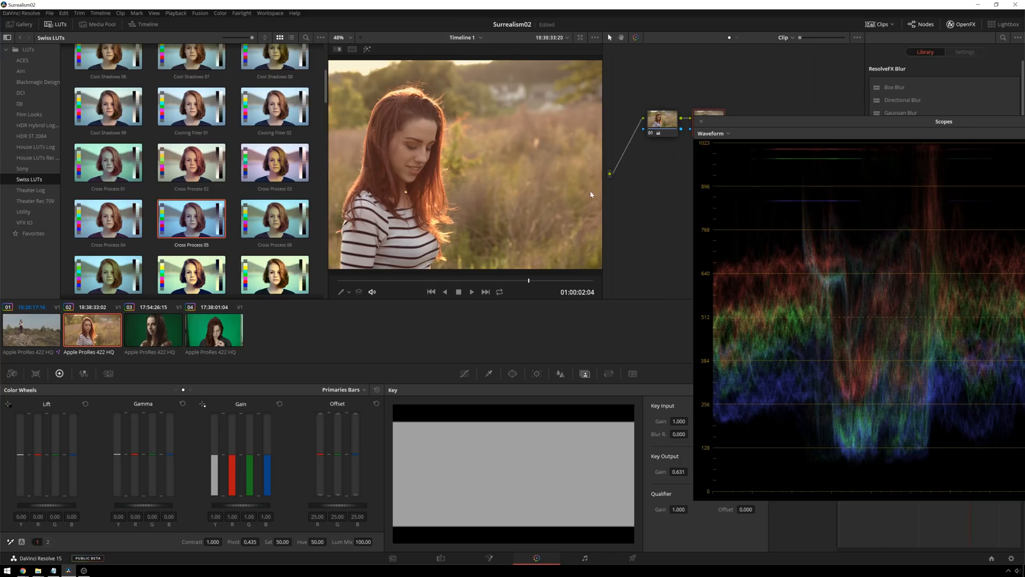
mouse_move(490, 161)
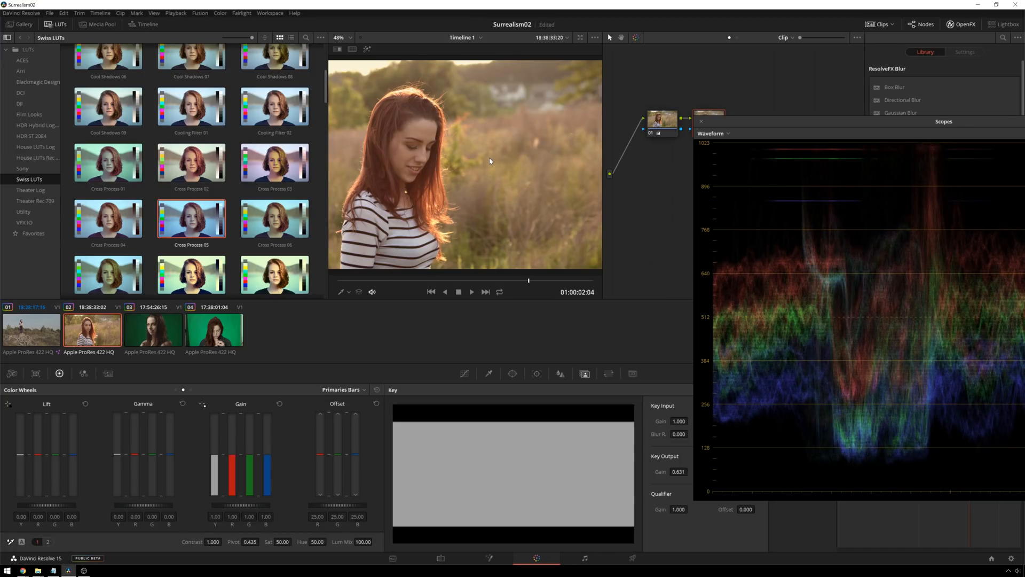